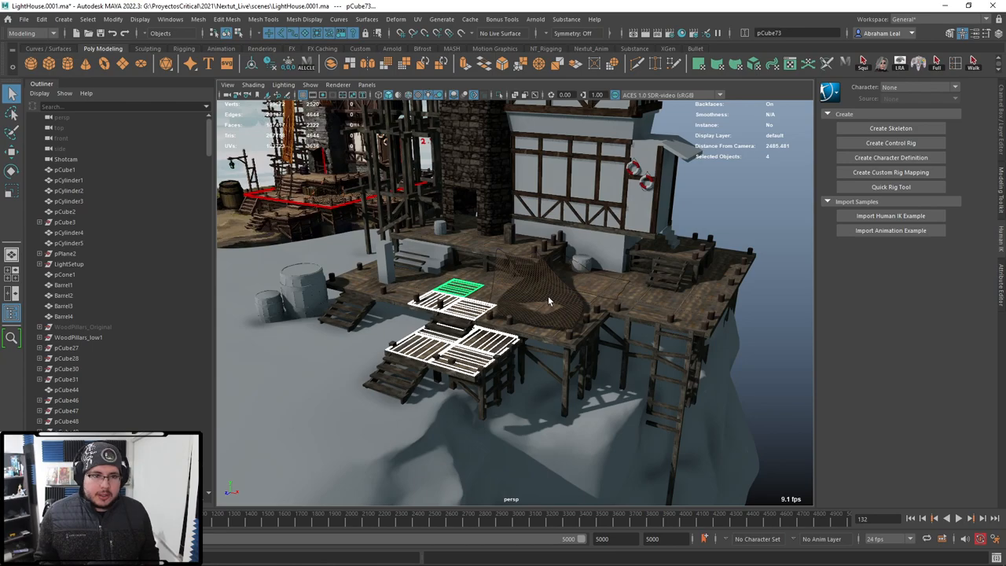
mouse_move(672, 356)
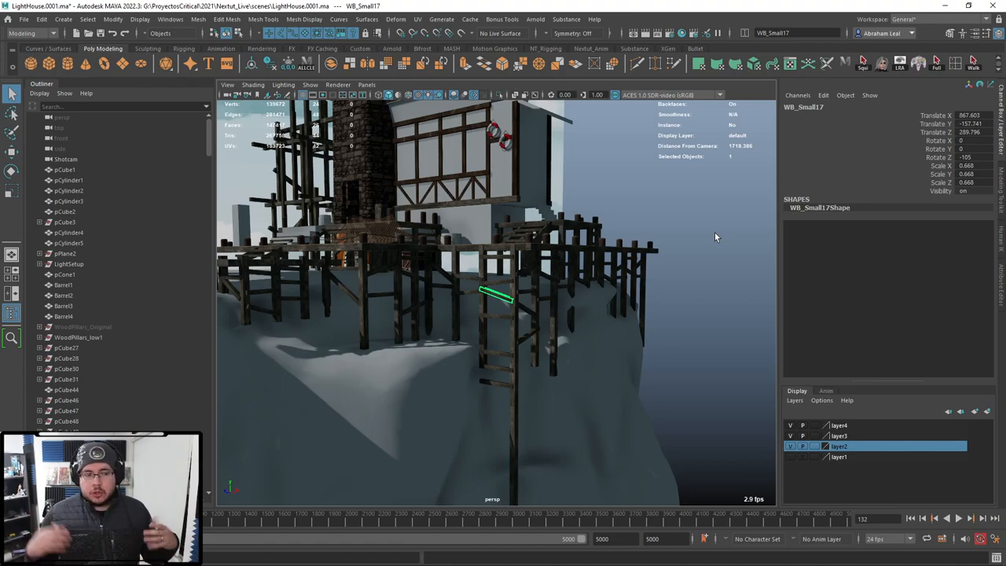
Drag-select the wooden platform pieces in the perspective viewport and isolate them.
left_click_drag(715, 237, 650, 303)
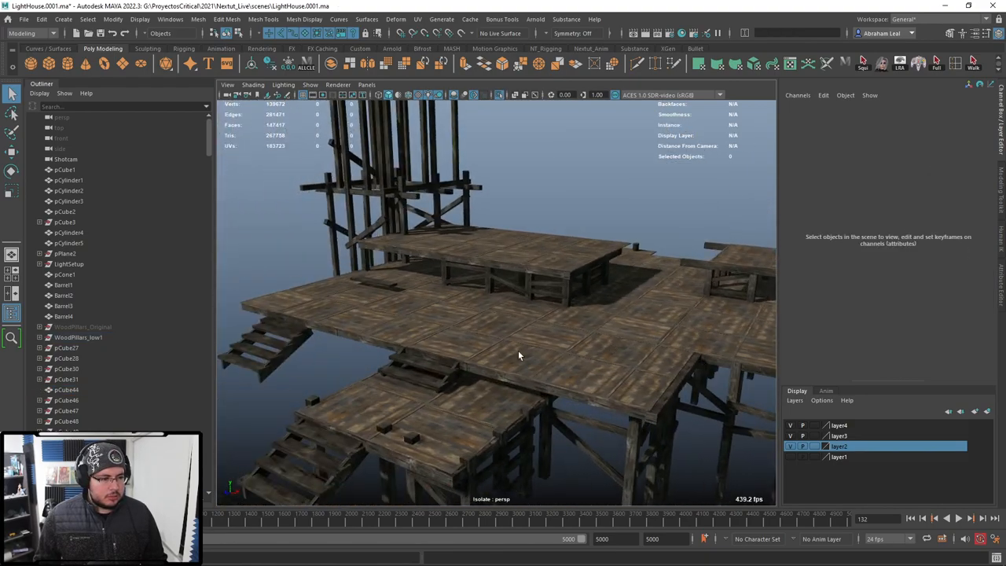
Tumble around the isolated platform and drag-select all 254 structure objects, stairs included.
left_click_drag(519, 356, 431, 314)
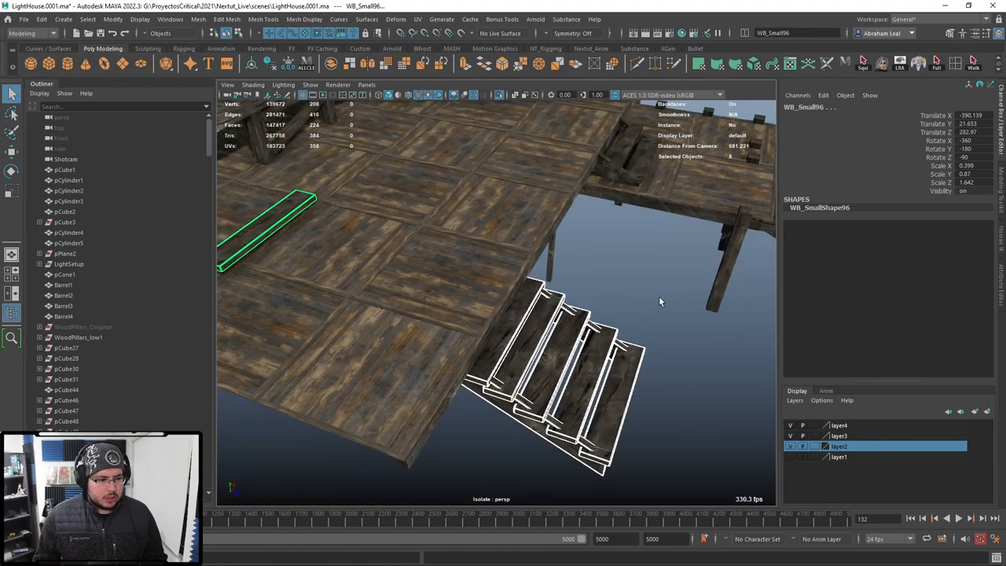
left_click_drag(660, 301, 584, 315)
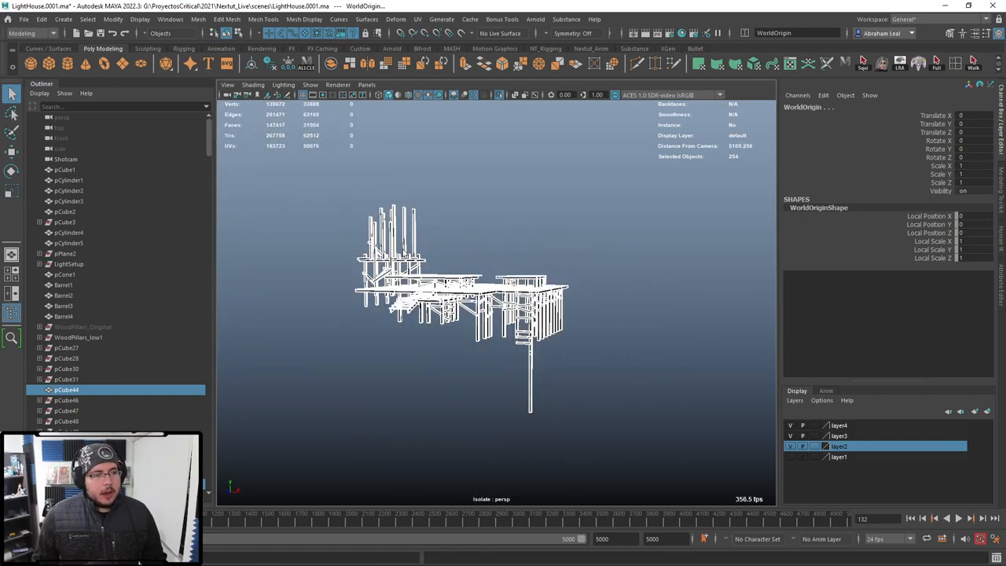
Use Save Scene As to store the scene as LightHouse.0002.ma.
left_click(25, 19)
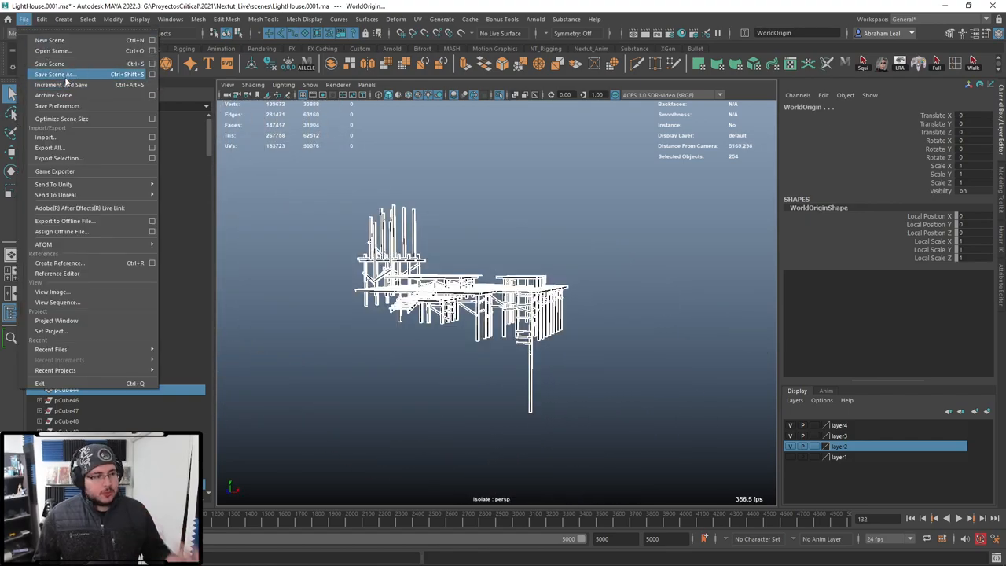
left_click(54, 74)
type("LightHouse.0002.m")
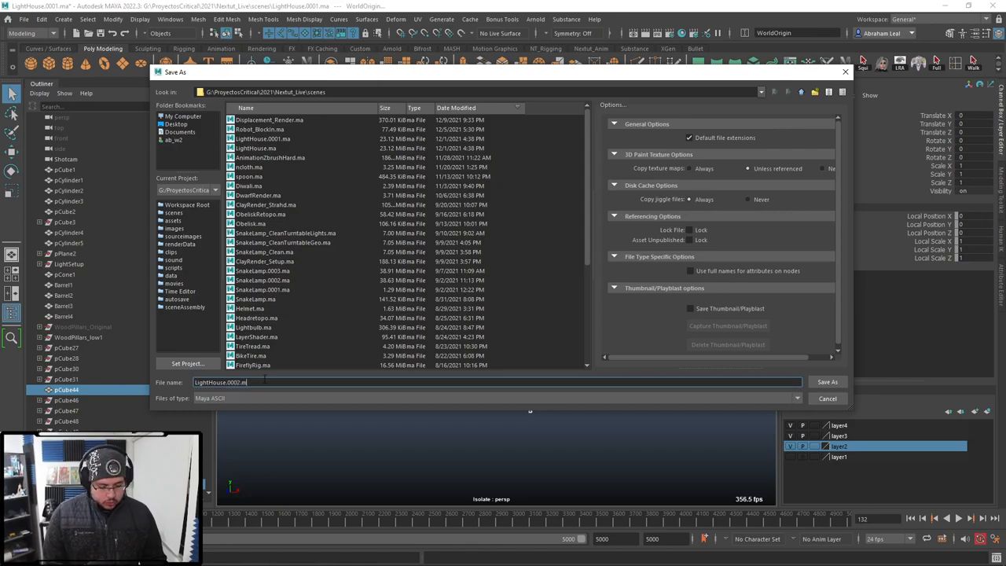
left_click(827, 381)
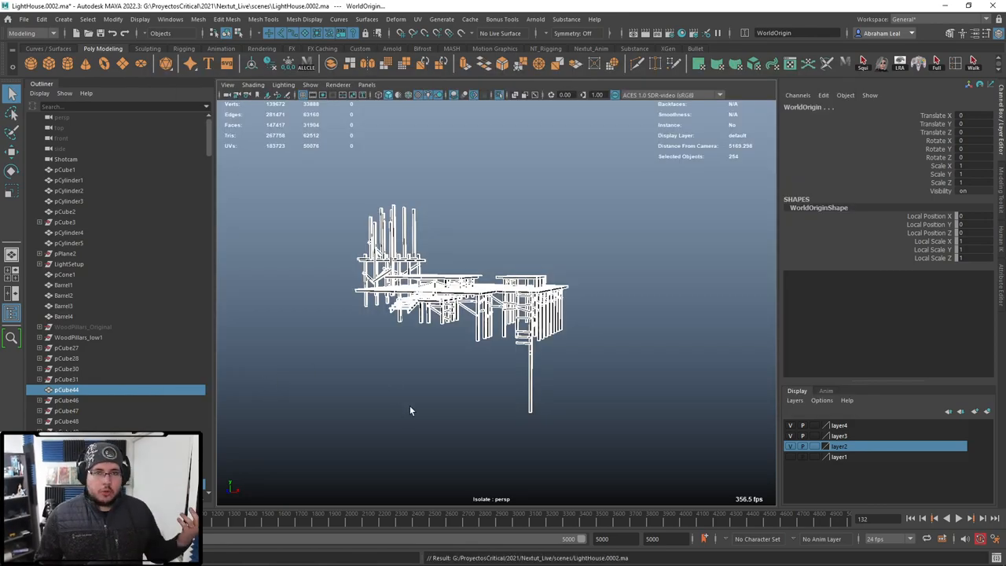
mouse_move(415, 420)
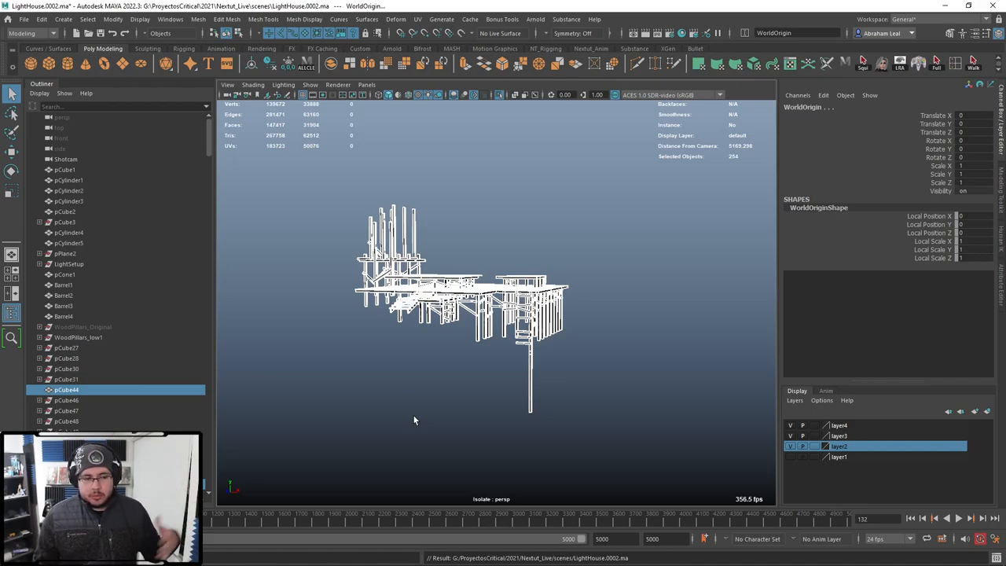
mouse_move(456, 277)
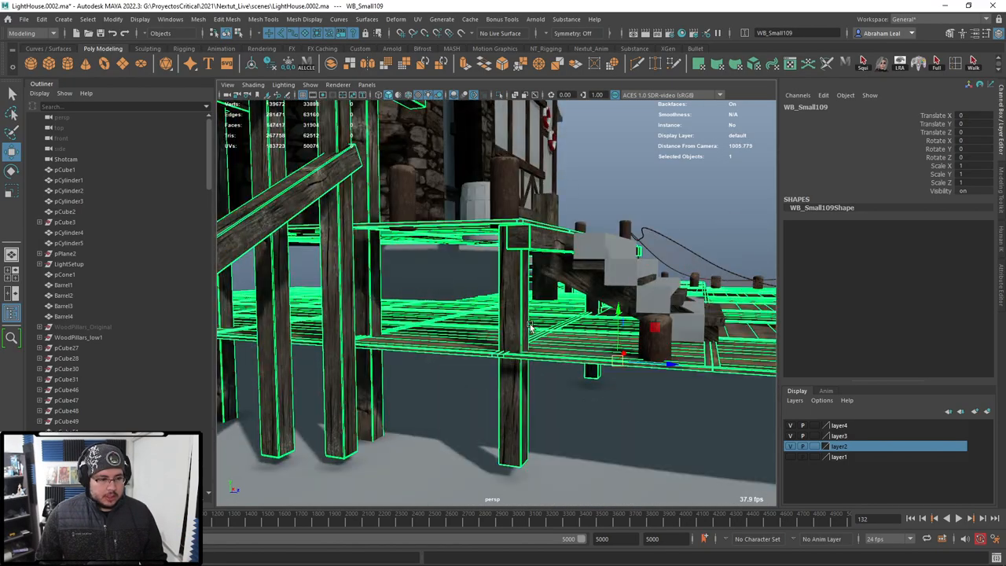
Toggle the viewport display with key 4 to inspect the combined WB_Small109 mesh.
key("4")
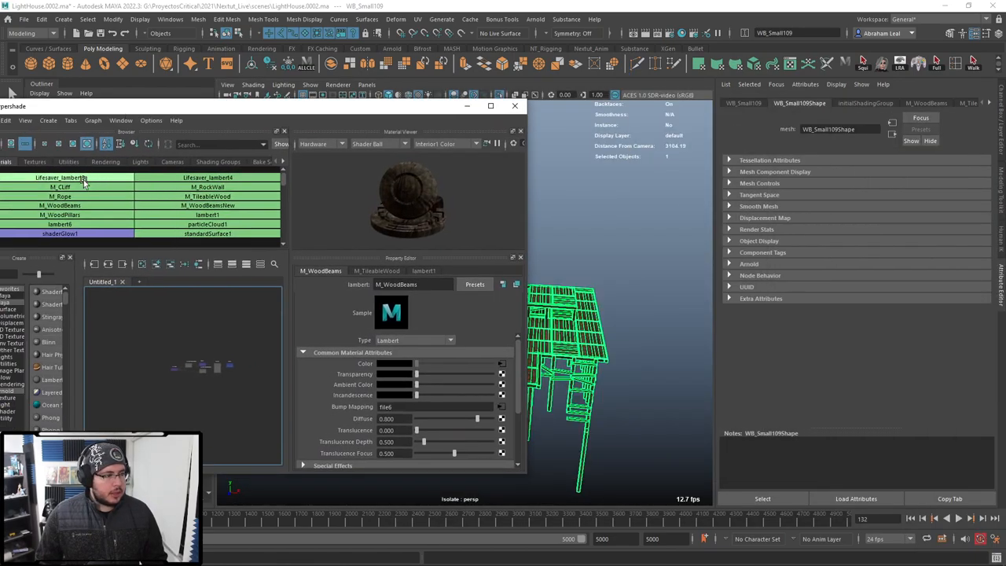
Select objects using lambert1 in Hypershade, then reselect the whole WB_Small109 mesh.
left_click(207, 214)
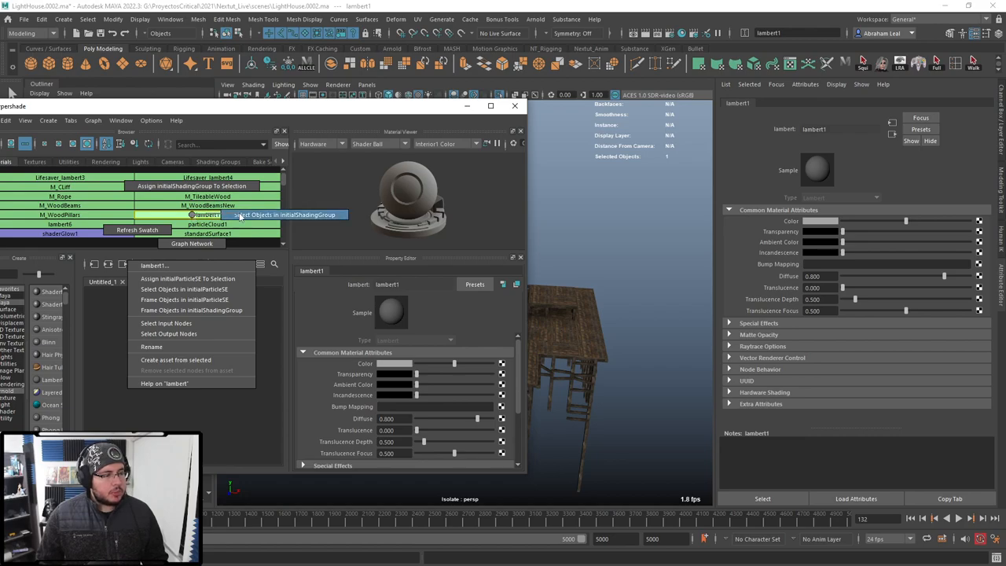
left_click(283, 214)
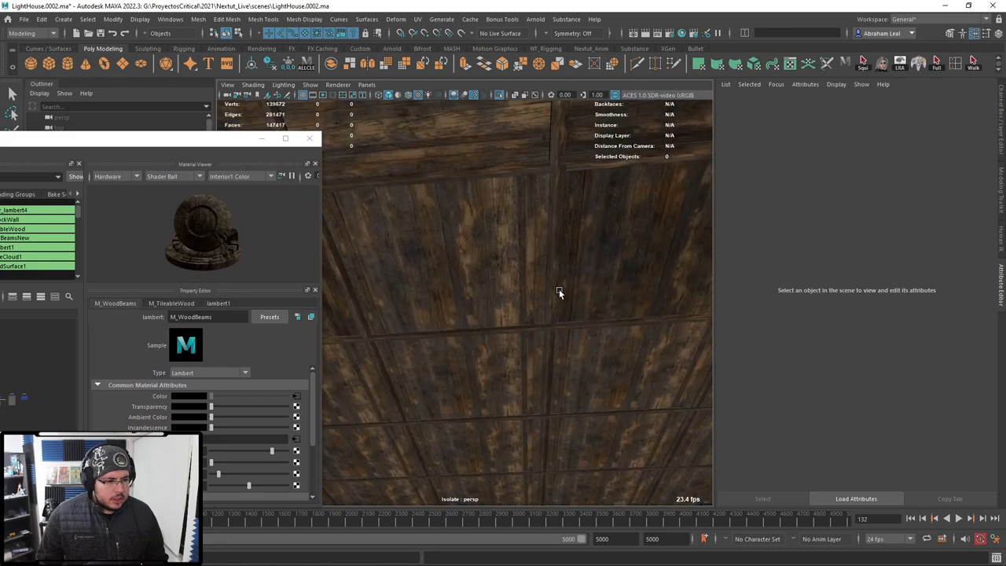
left_click(494, 355)
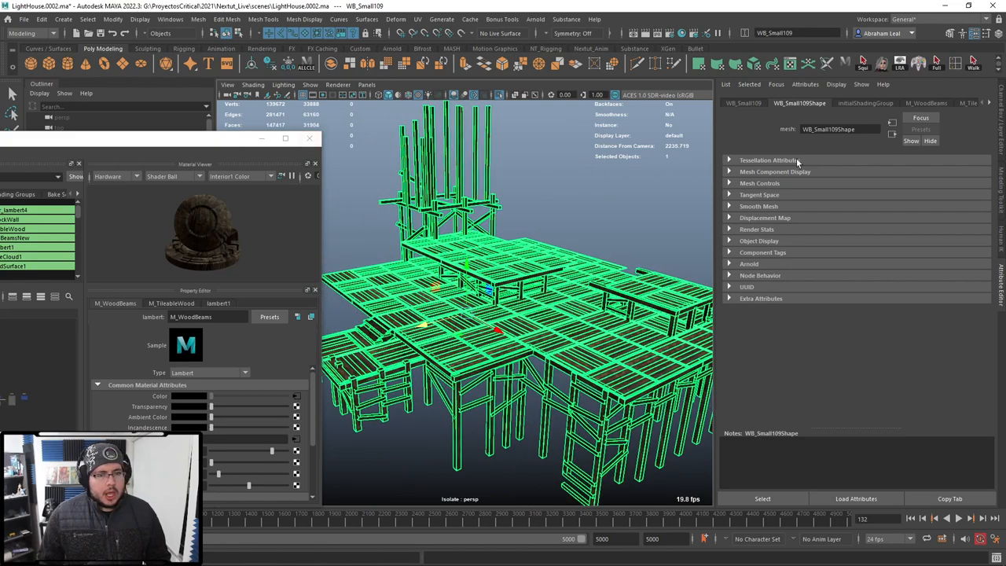
Open the mesh's material tab and rename the lambert to M_WoodStructure.
left_click(925, 102)
type("M_Wood")
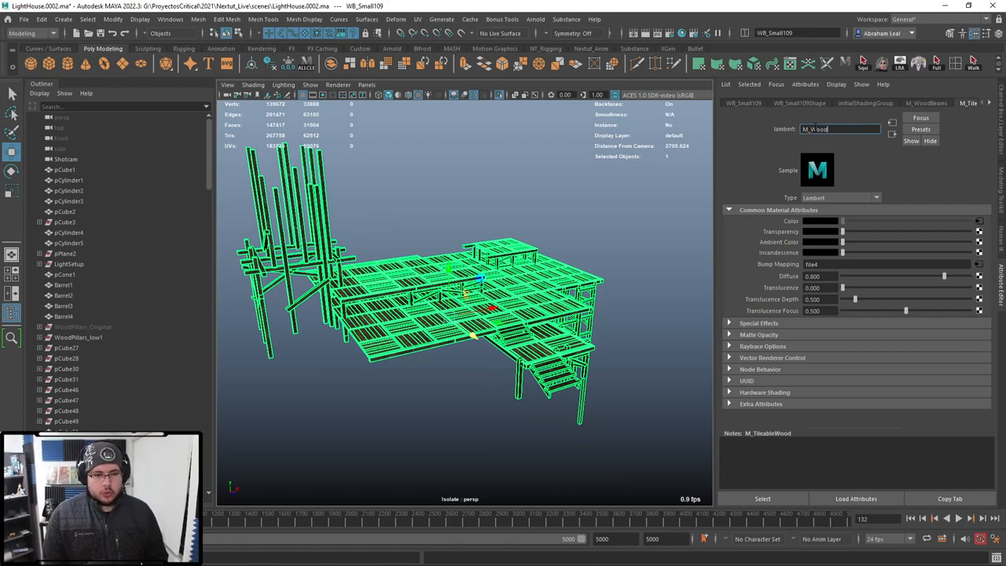
type("s")
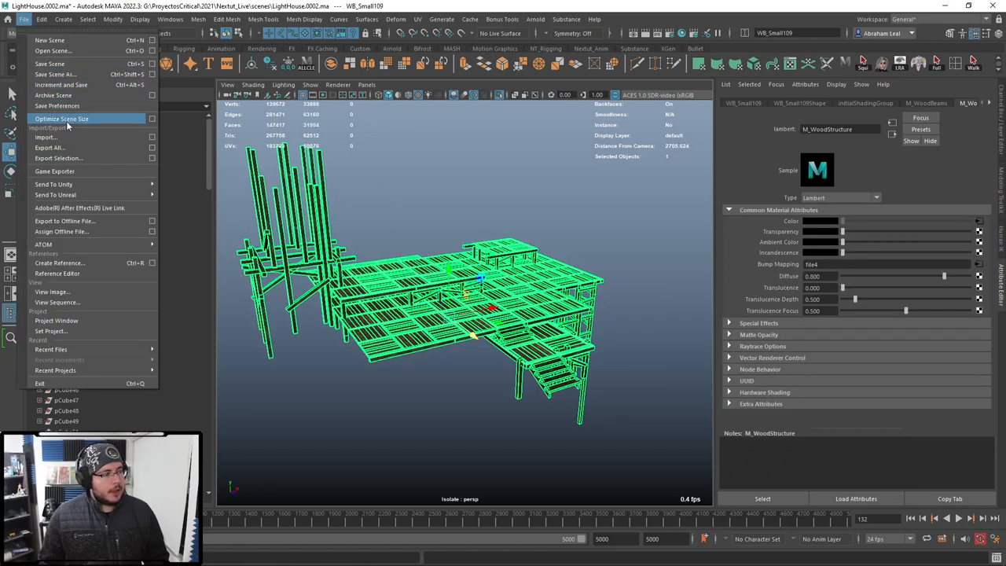
Choose Export Selection, browse into the Lighthouse assets, and make a UE_ReadyAssets folder.
left_click(58, 158)
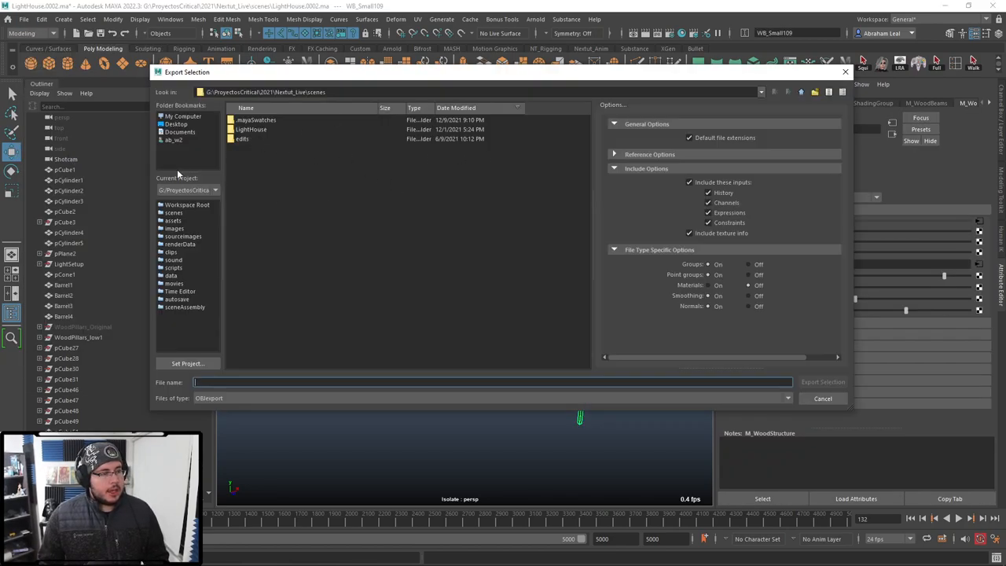
double_click(172, 221)
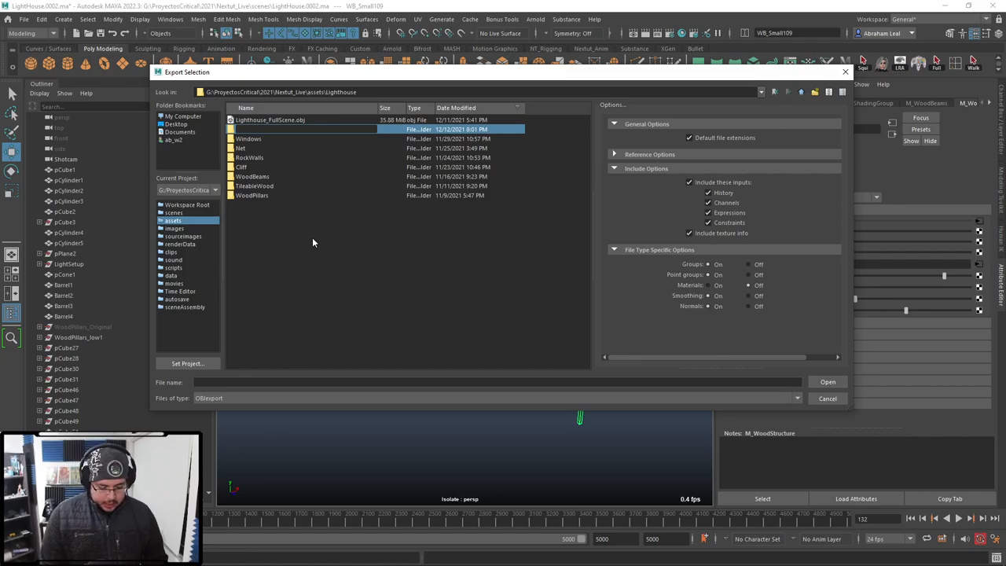
type("UE1")
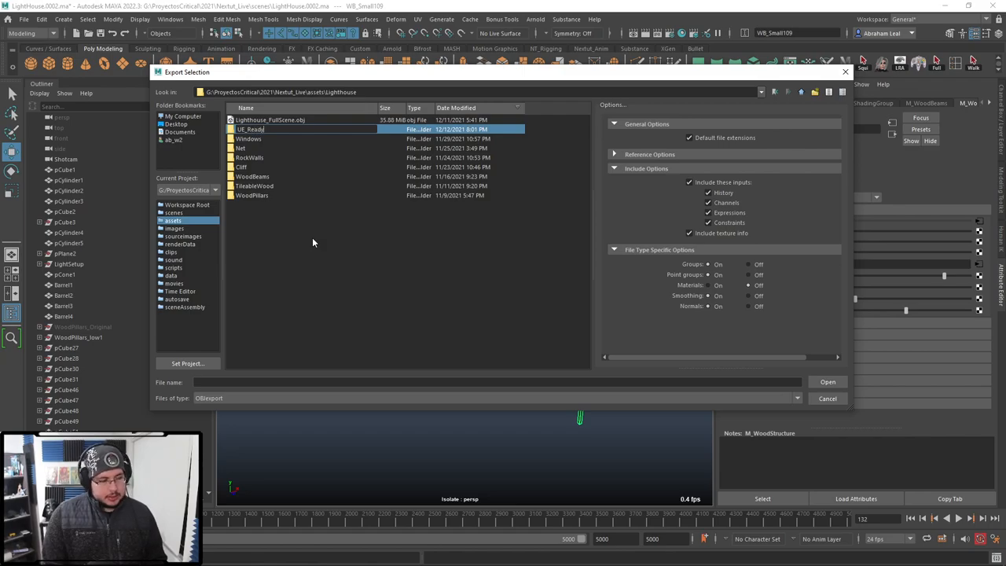
type("Ass")
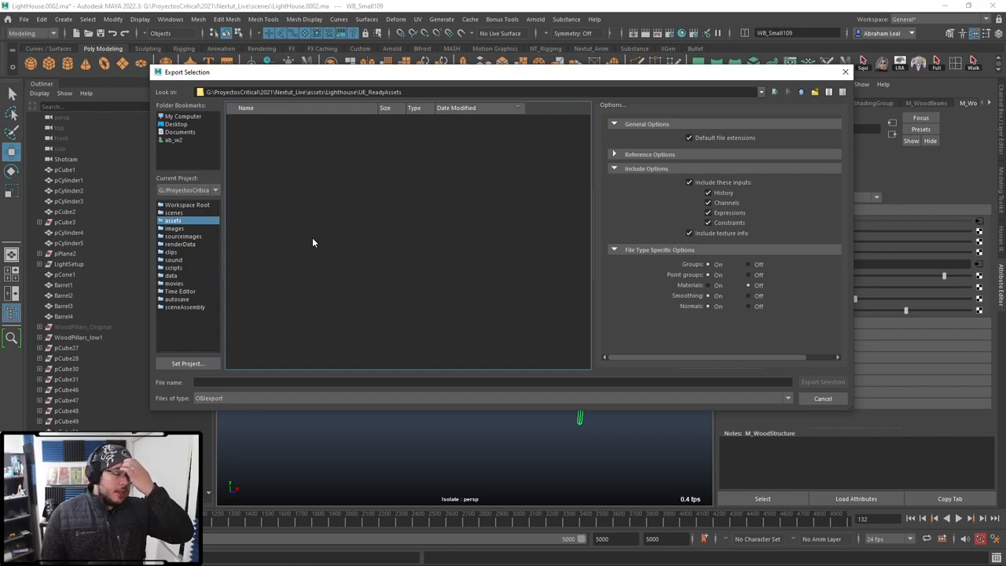
mouse_move(334, 336)
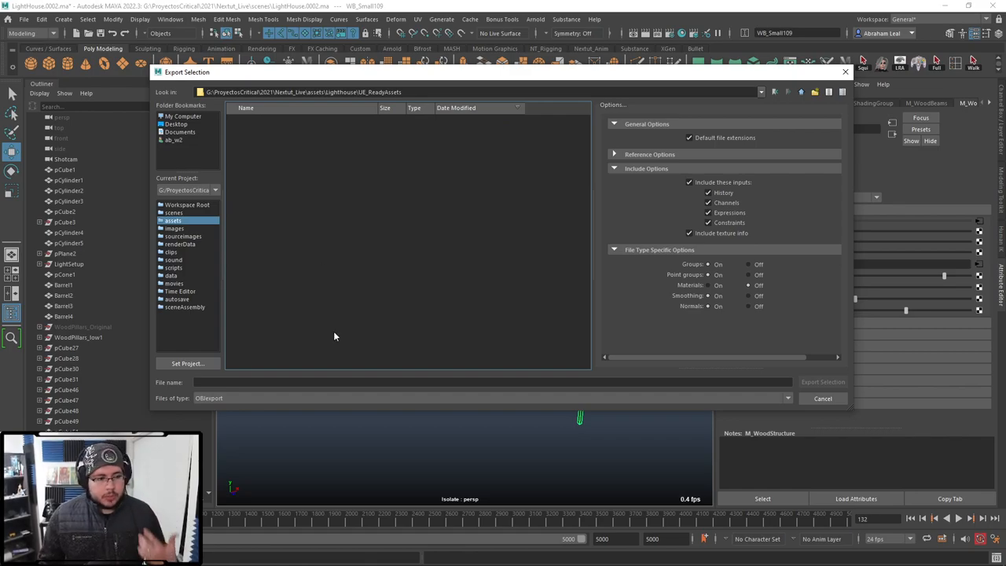
Export the wood structure as FBX named SM_LH_WoodStructure, then switch to Unreal.
left_click(786, 398)
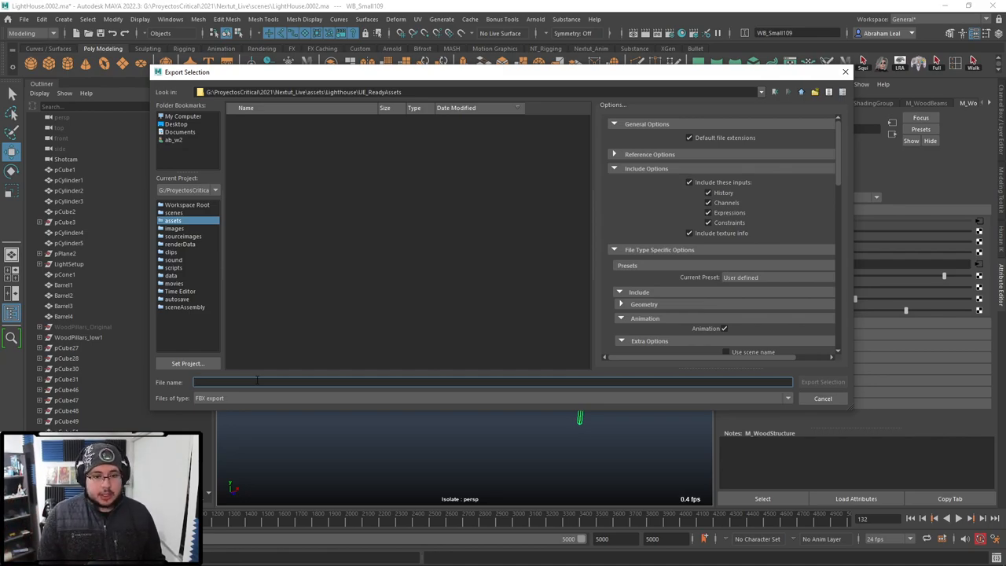
type("WoodSd")
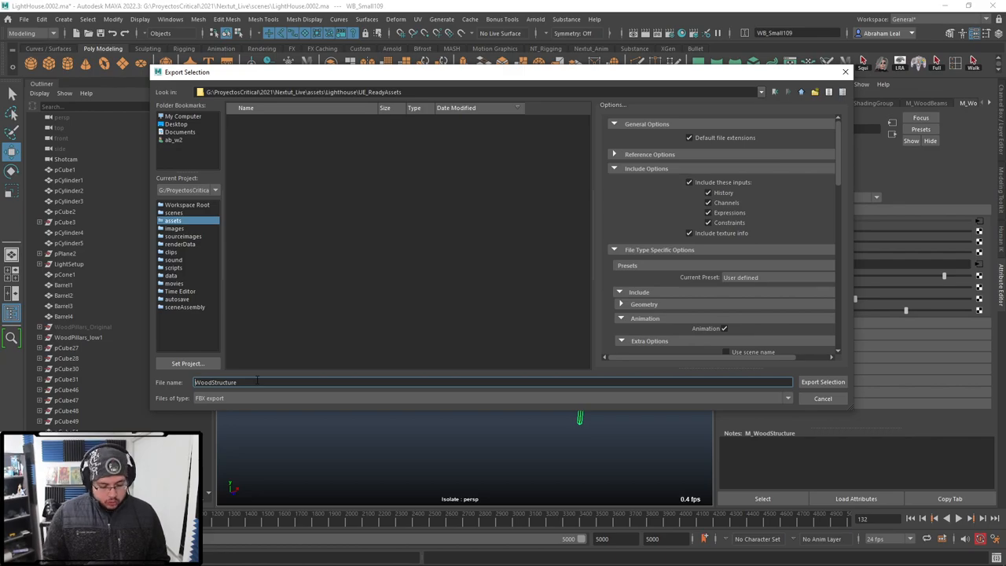
type("SM_LH_")
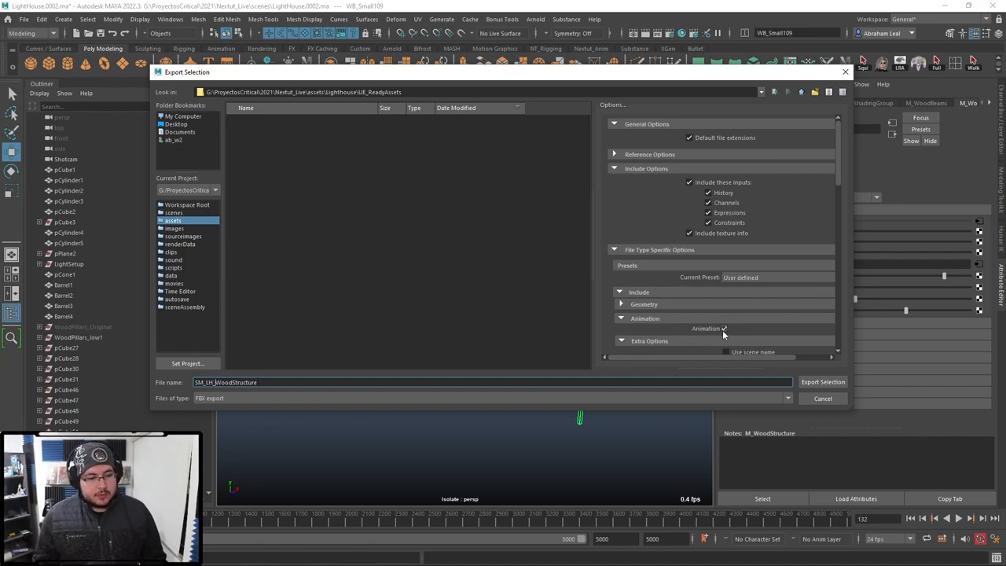
scroll("down", 3)
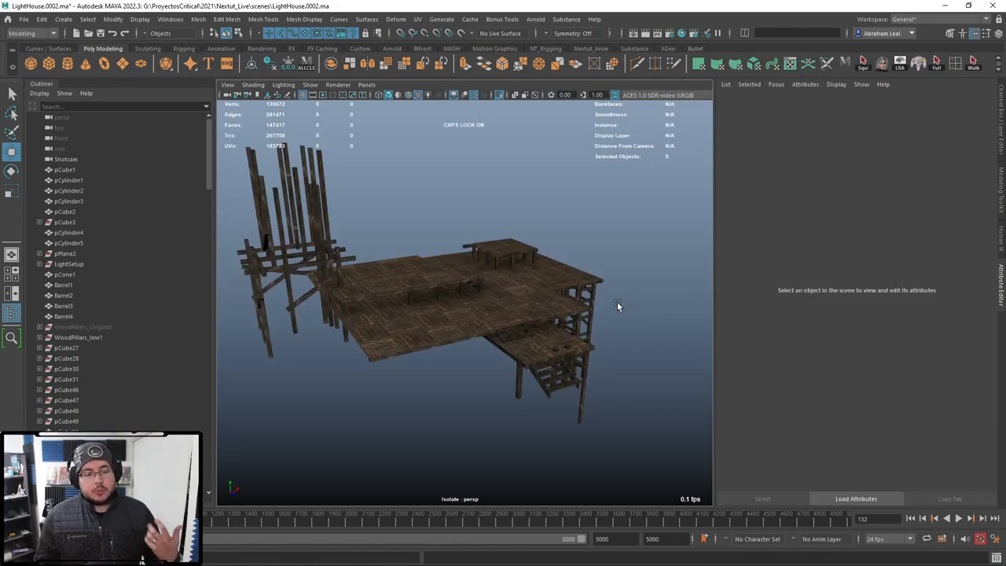
left_click(471, 298)
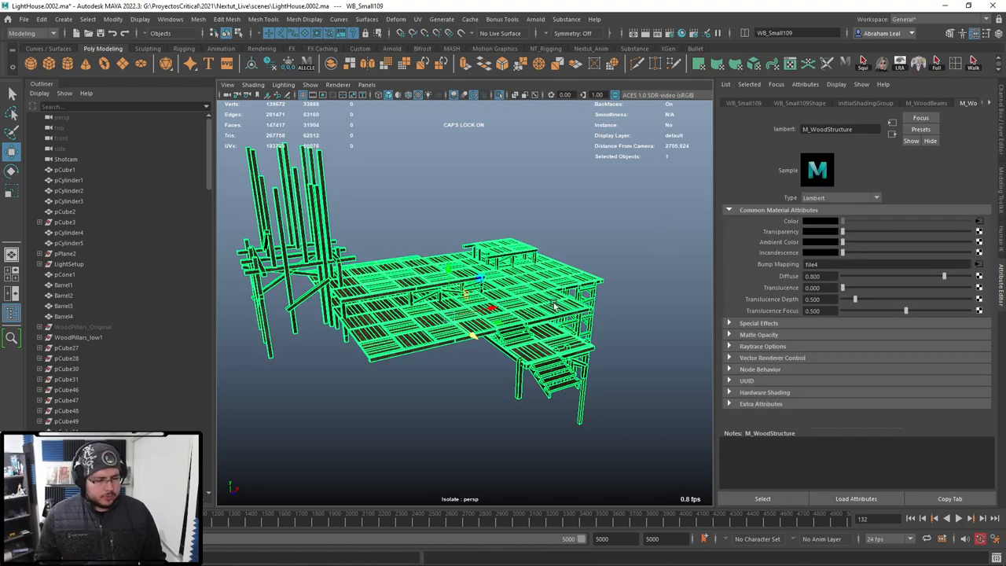
key("alt+tab")
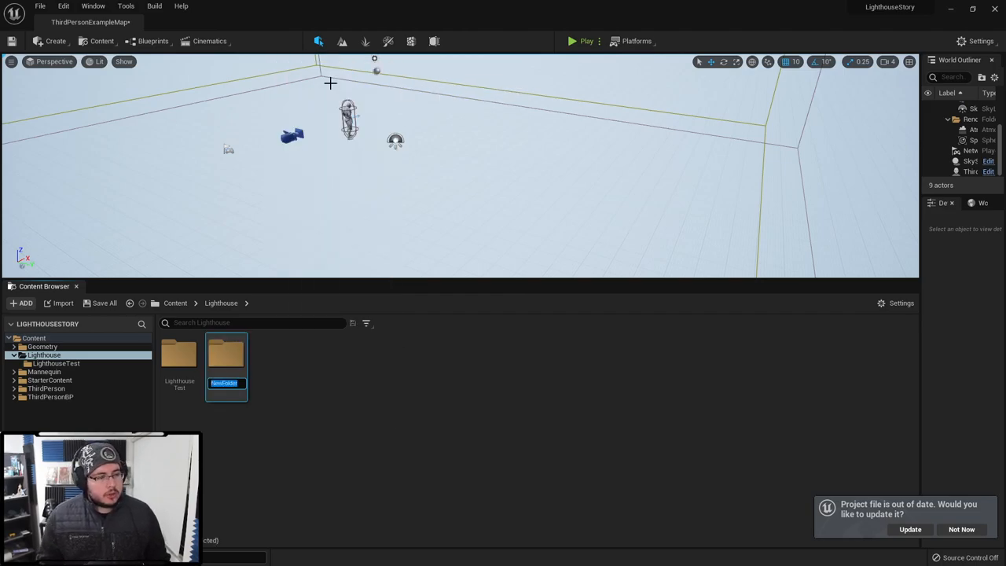
Find the Lighthouse content folder and add a folder named LH_Assets.
type("LIGHTHO")
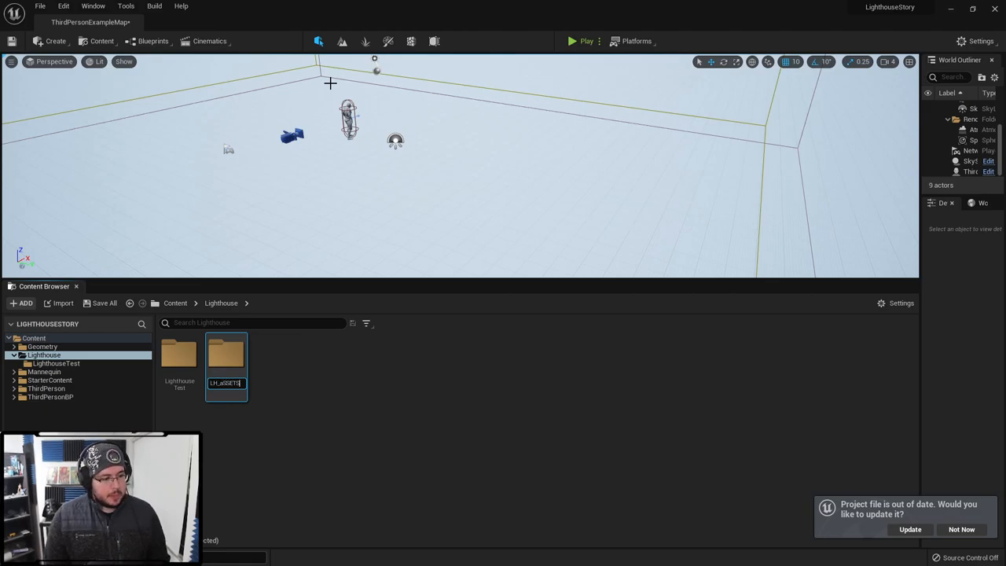
type("LH_Assets")
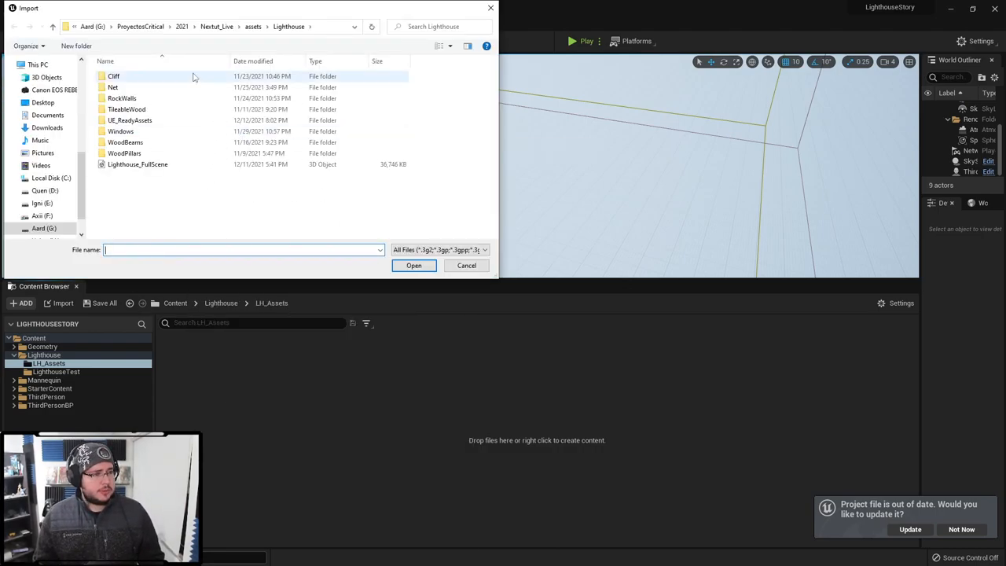
Import the FBX from UE_ReadyAssets and change the Material Import Method option.
left_click(137, 165)
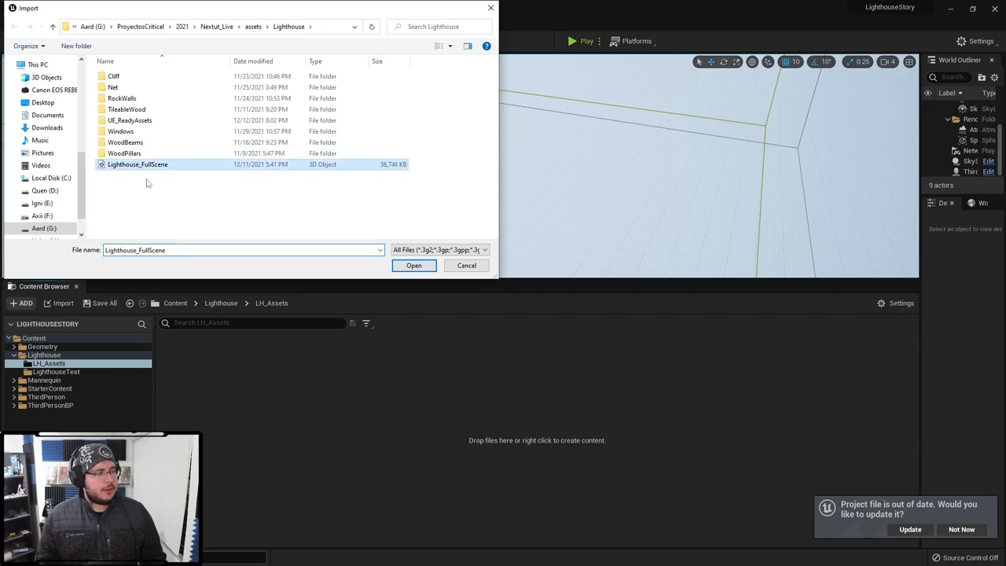
left_click(129, 121)
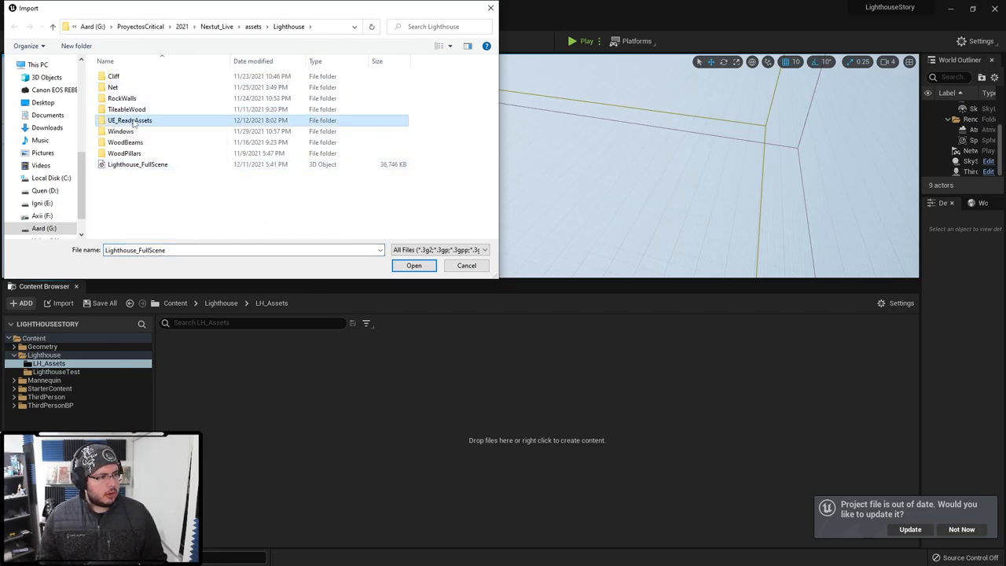
left_click(413, 264)
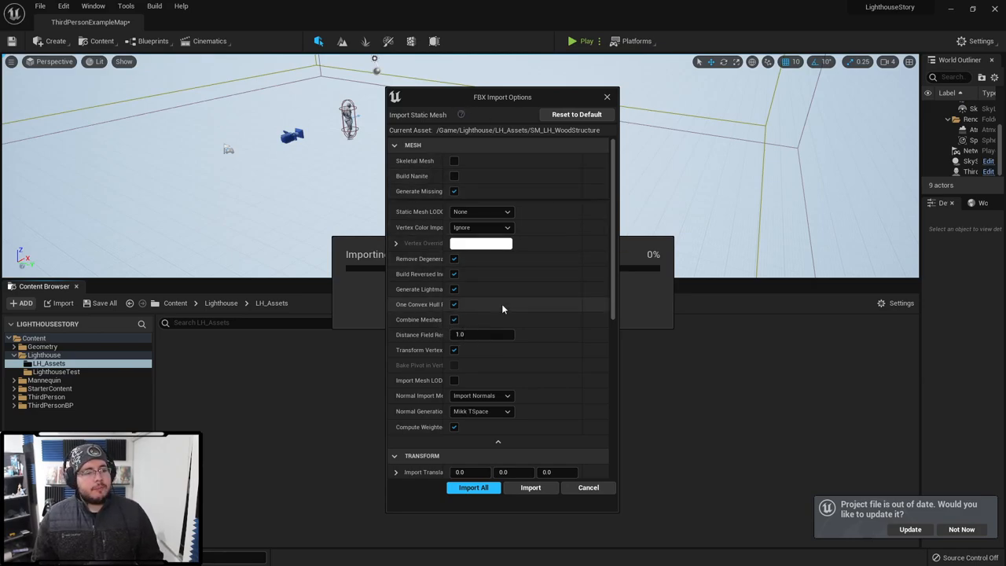
scroll("down", 3)
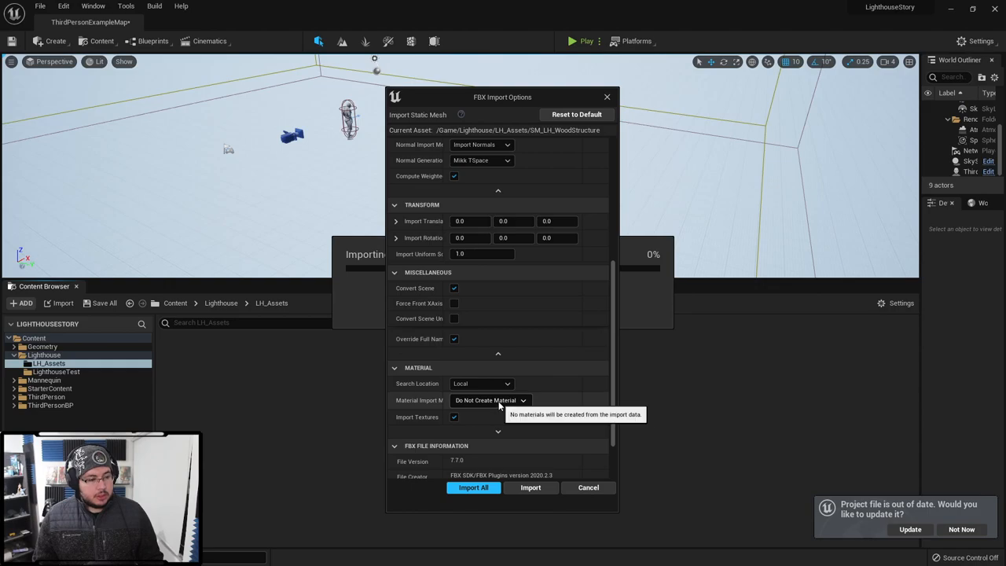
left_click(491, 400)
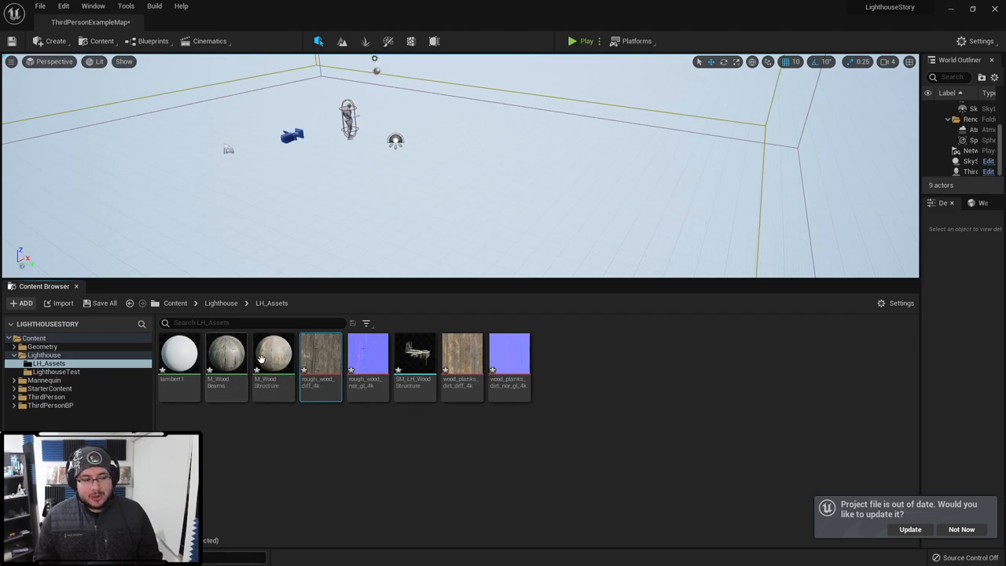
mouse_move(367, 362)
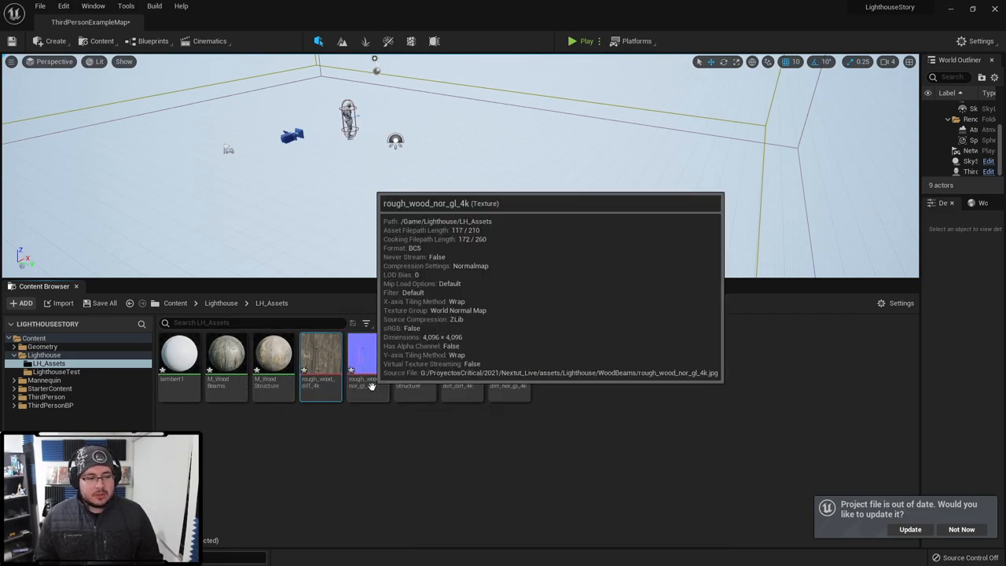
mouse_move(414, 361)
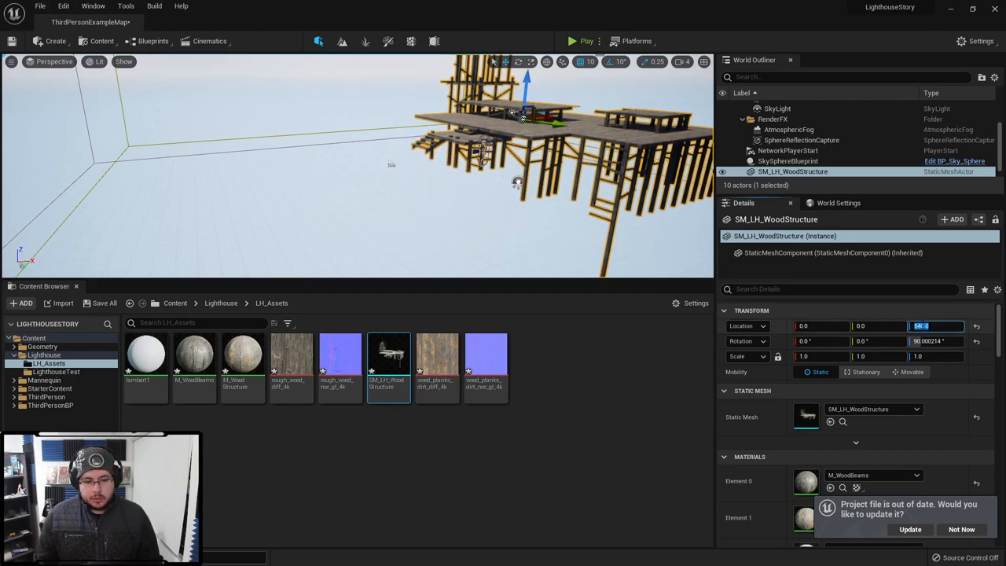
Set the placed SM_LH_WoodStructure's Location Z to 500 and Rotation Z to 90.
left_click(788, 160)
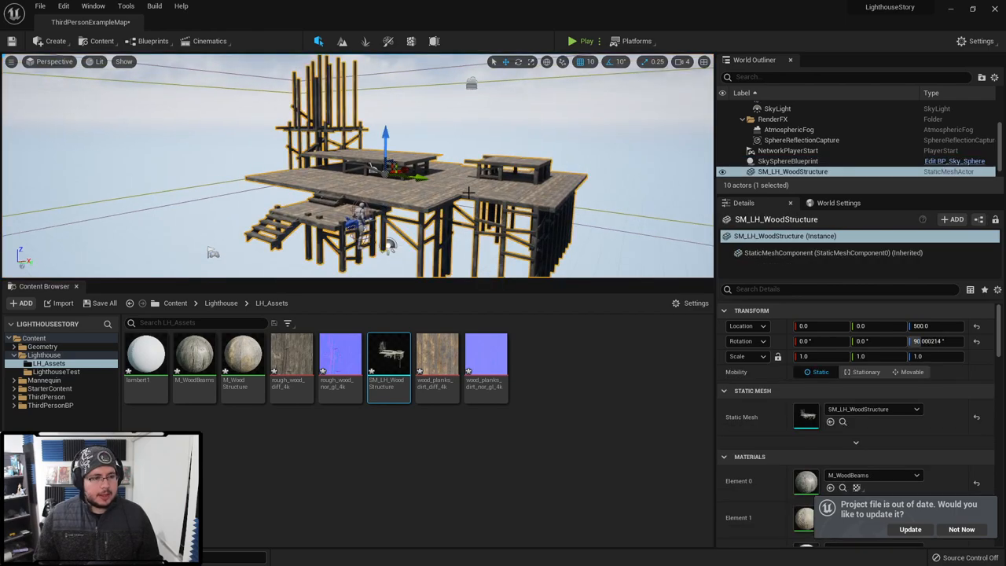
Open SM_LH_WoodStructure in the Static Mesh Editor and enable Show > Simple Collision.
double_click(388, 358)
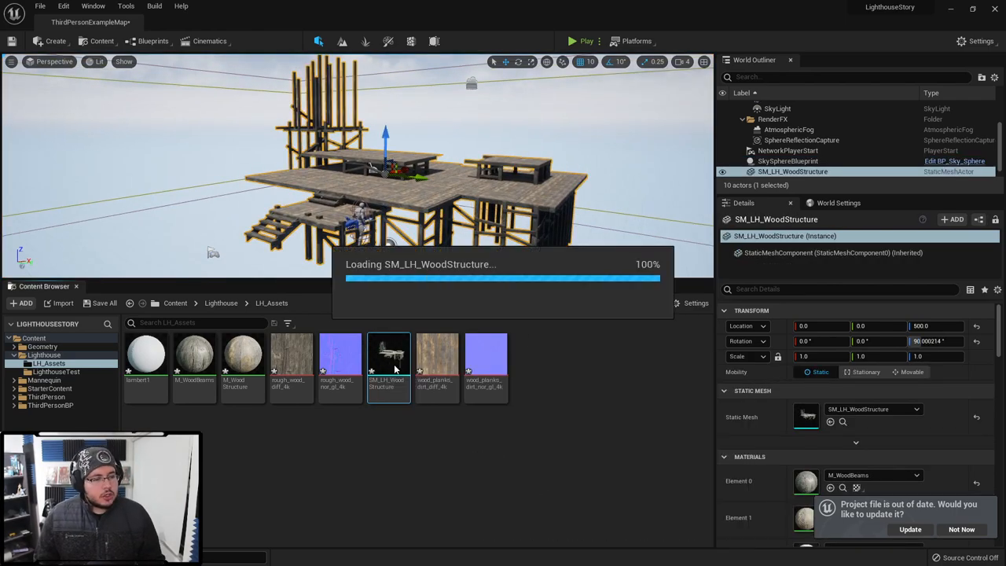
double_click(388, 353)
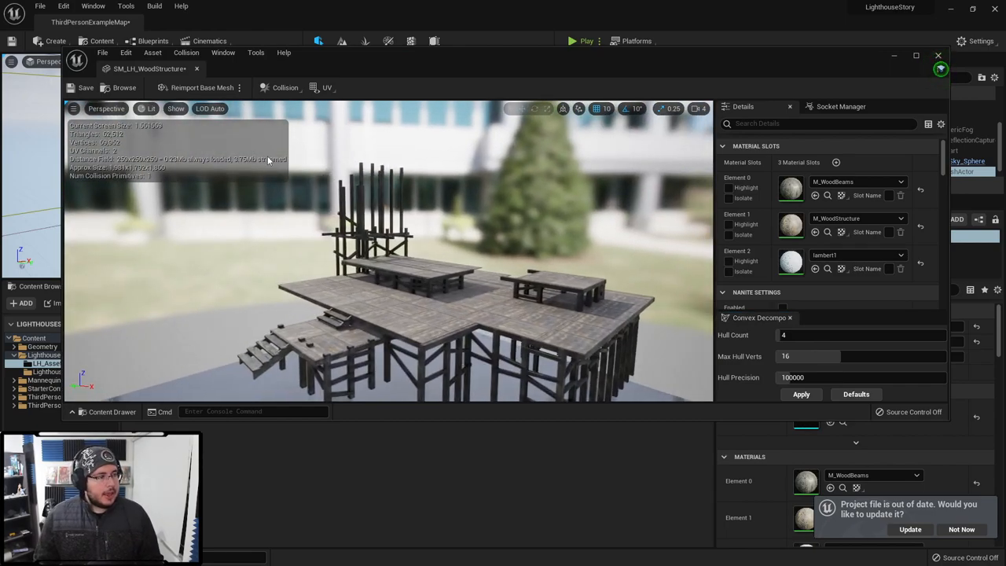
left_click(284, 88)
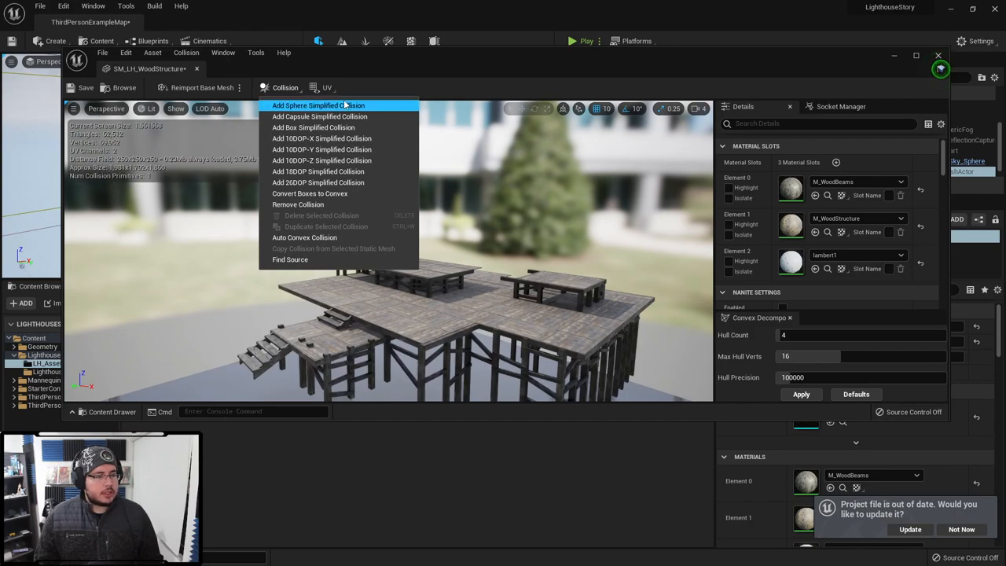
left_click(176, 109)
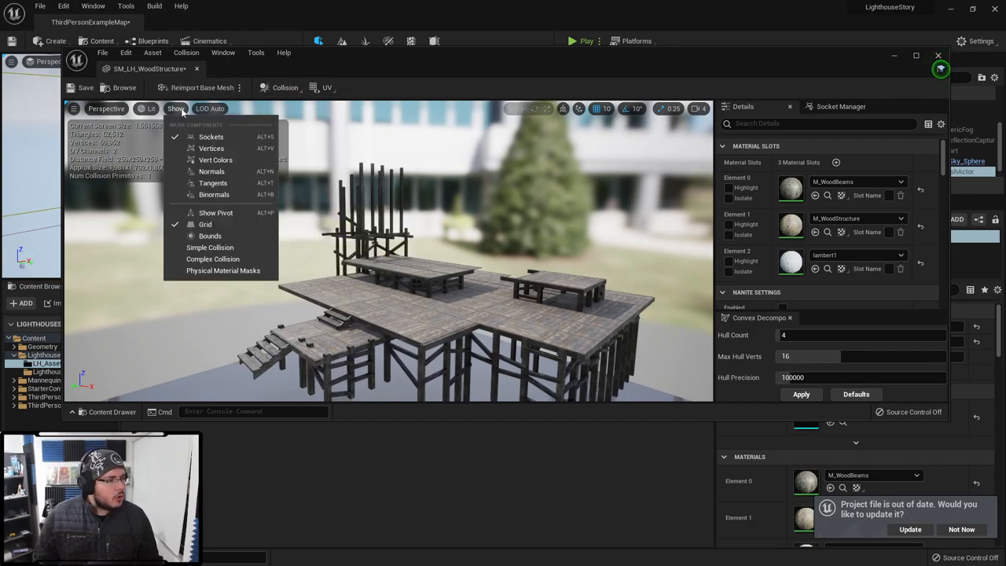
mouse_move(205, 224)
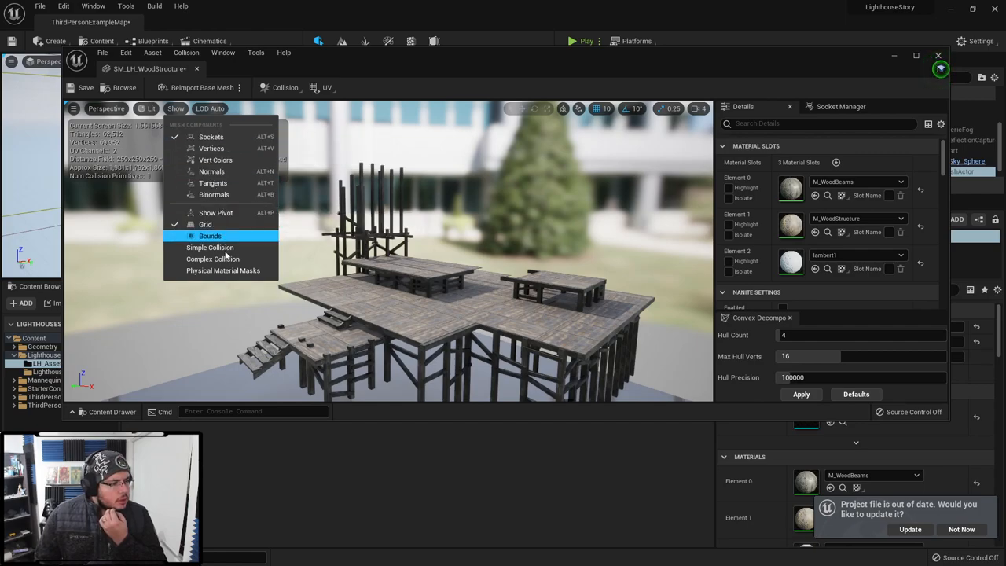
left_click(210, 236)
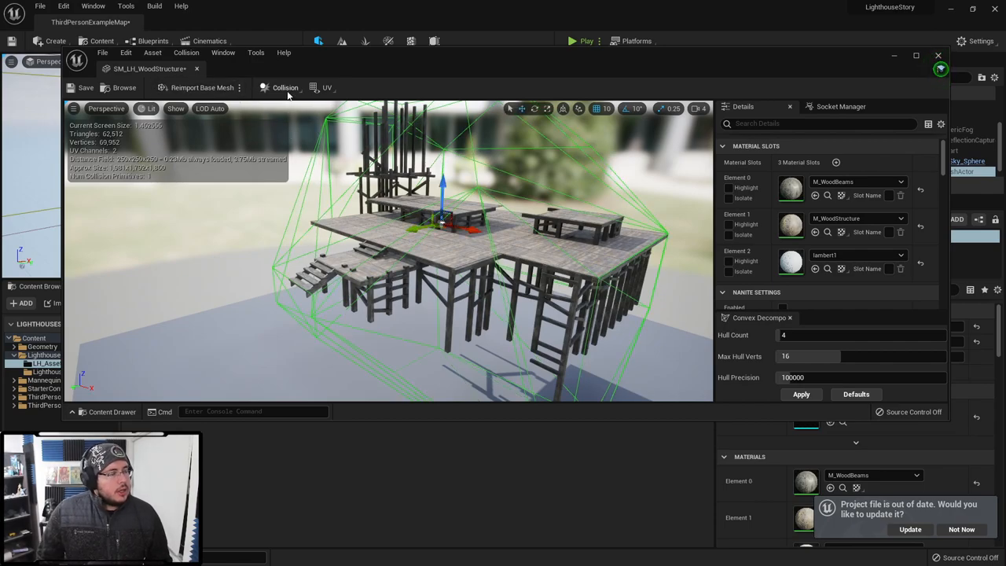
Remove the convex hull collision, add a box collision, and narrow it in Right wireframe view.
left_click(285, 87)
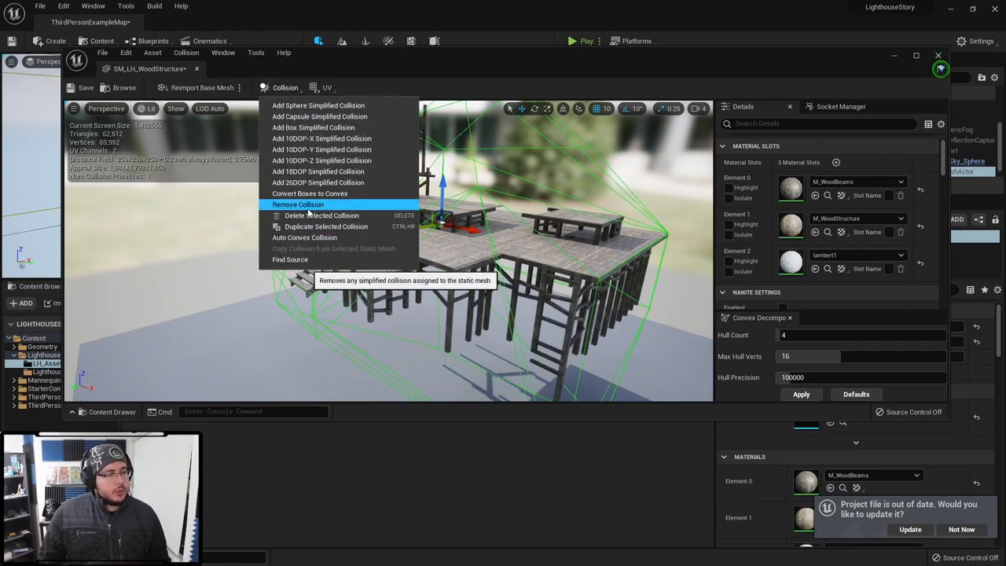
left_click(297, 205)
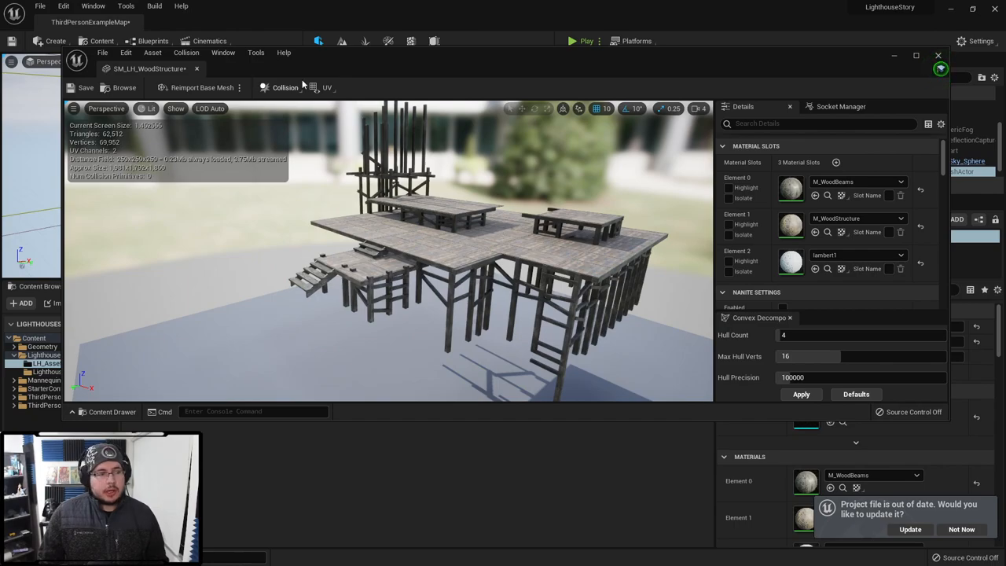
left_click(285, 87)
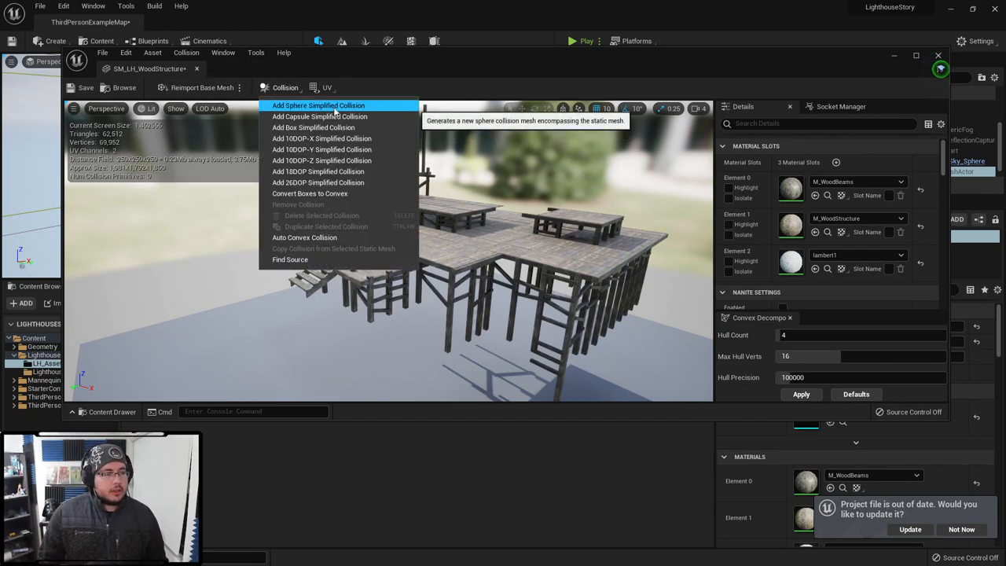
mouse_move(322, 149)
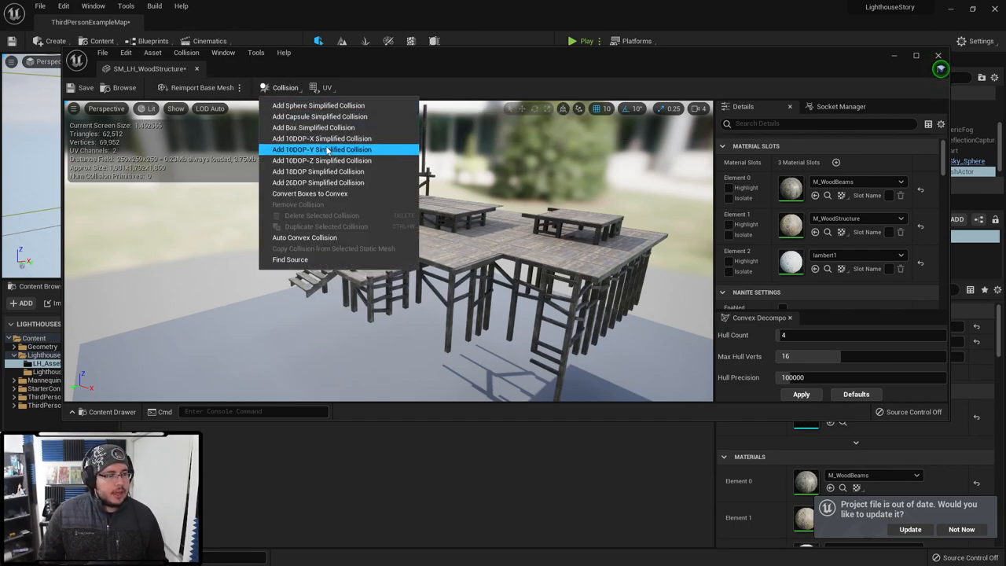
left_click(321, 149)
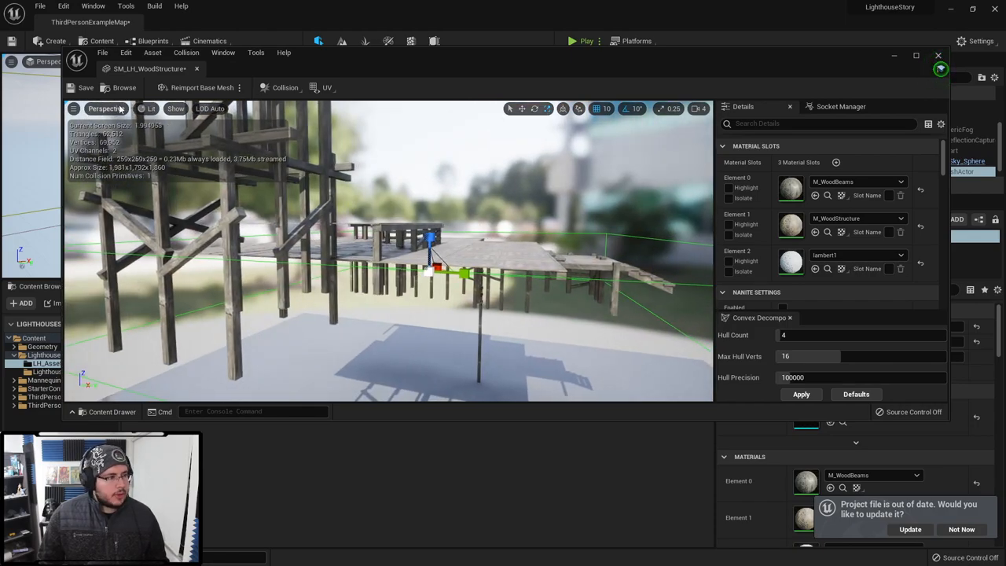
left_click(106, 108)
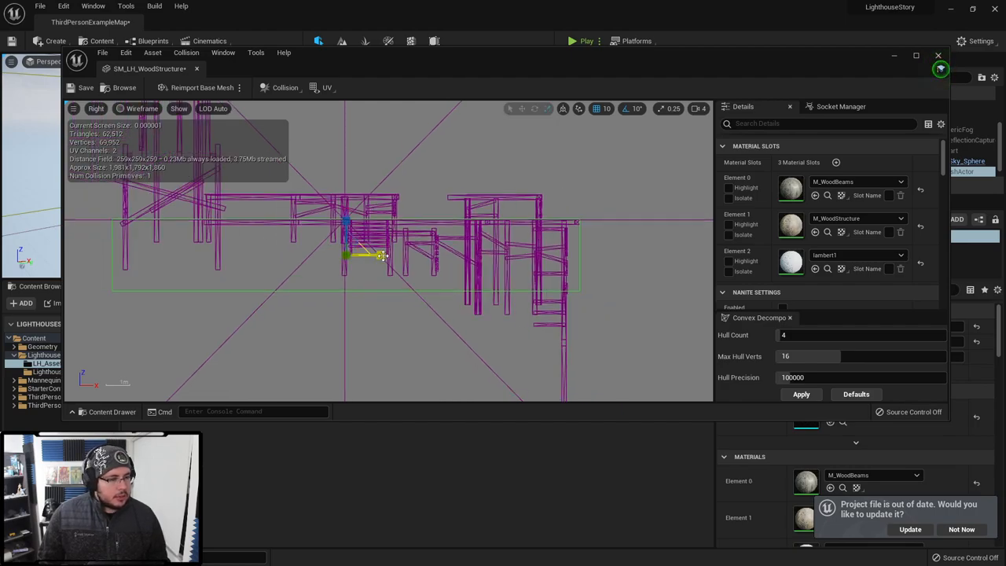
left_click_drag(381, 256, 403, 258)
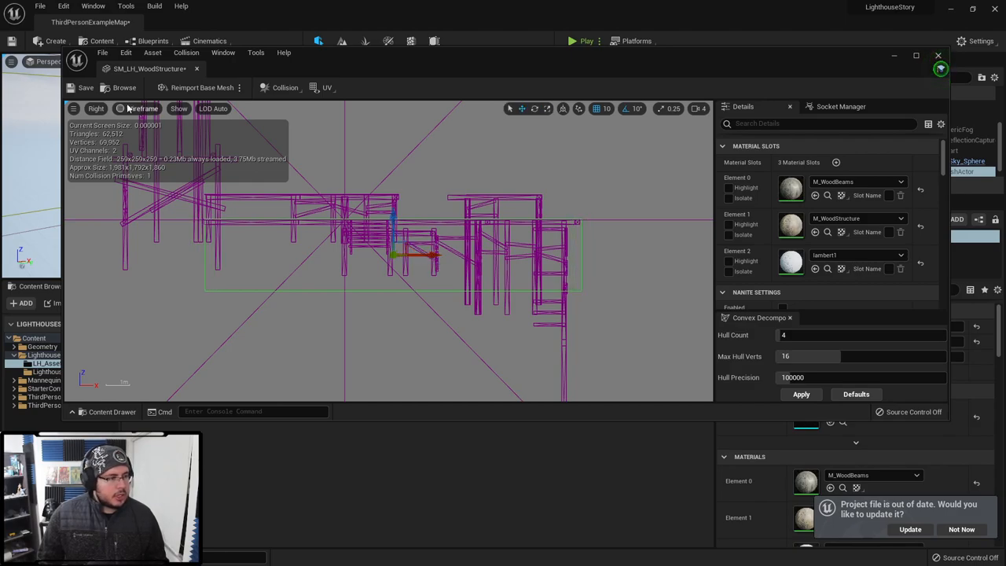
Scale the box into a thin deck-level slab matching the platform from Front and Top views.
left_click(95, 108)
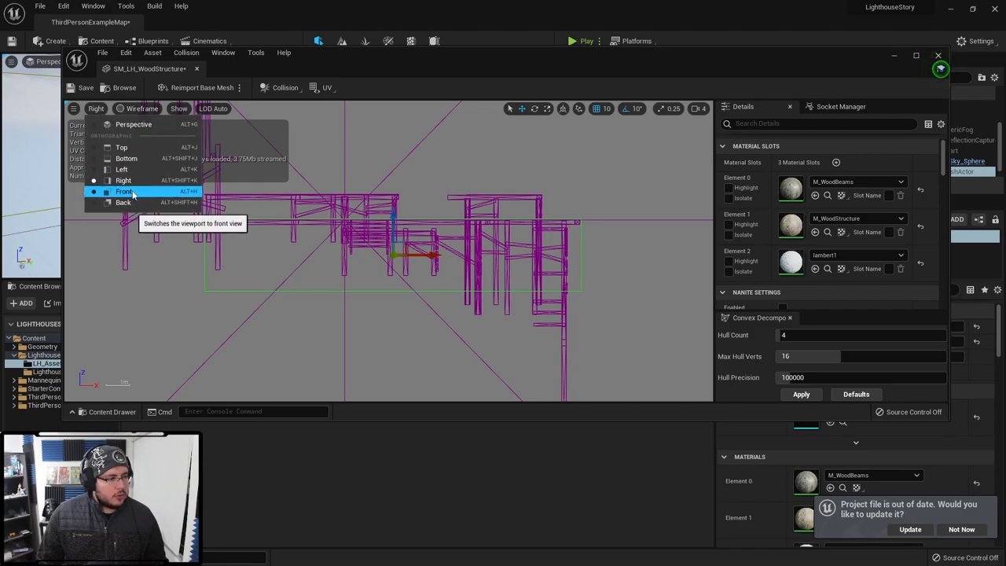
left_click(123, 191)
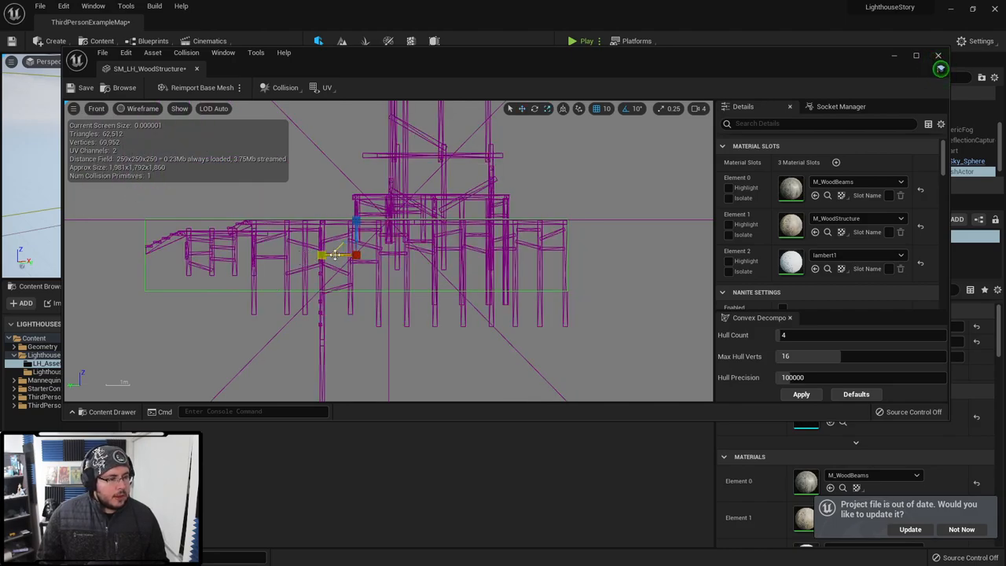
left_click_drag(338, 255, 322, 254)
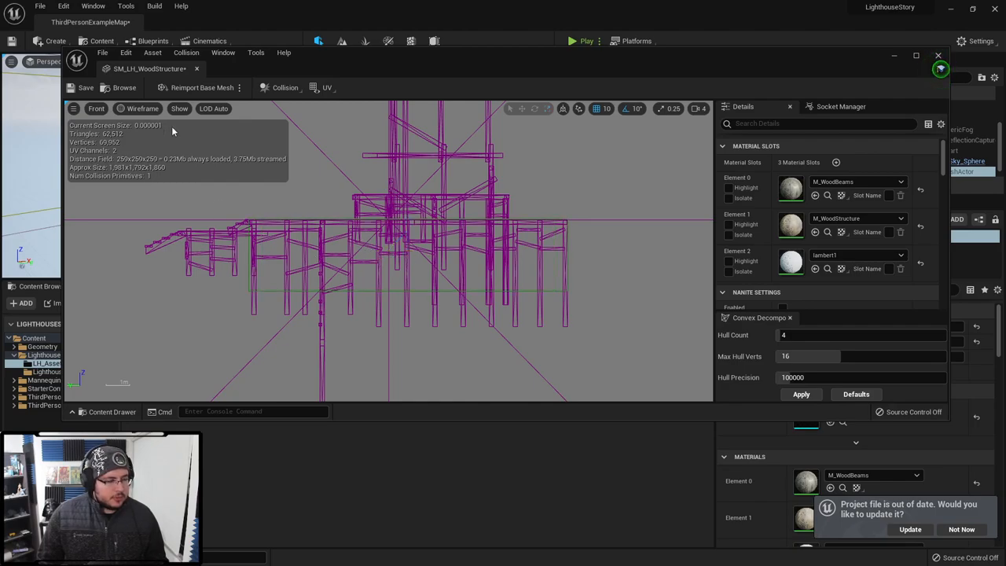
mouse_move(85, 115)
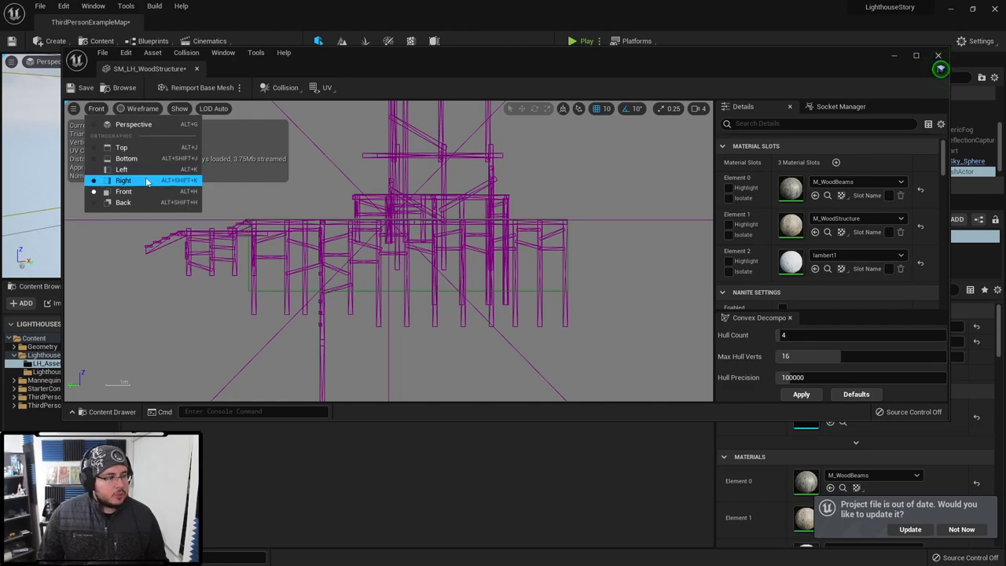
left_click(122, 147)
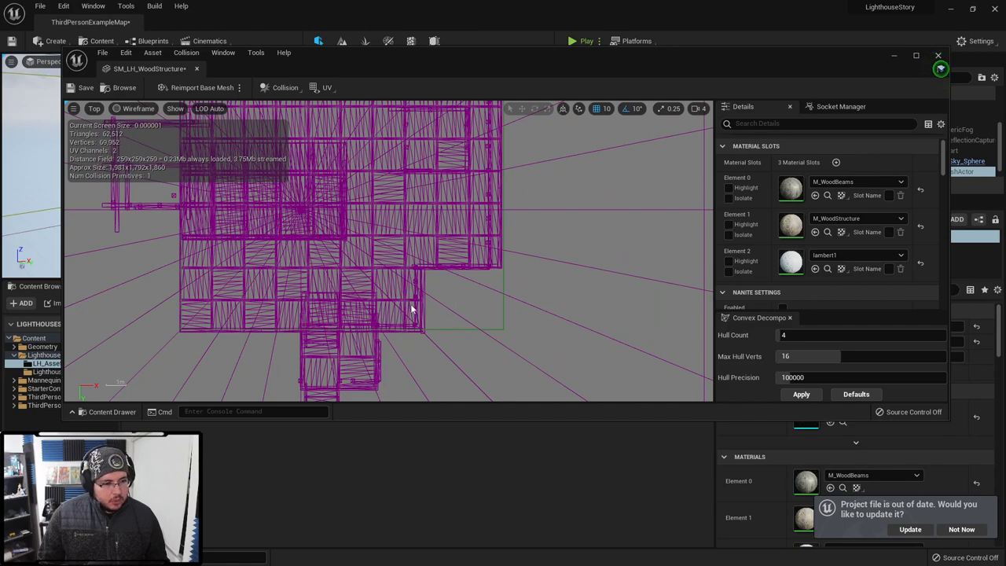
mouse_move(428, 308)
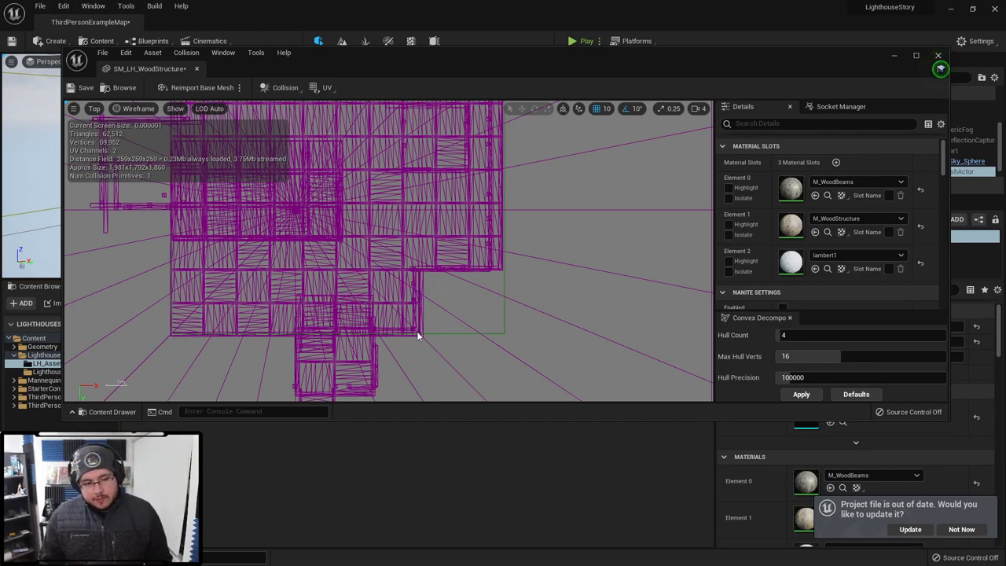
mouse_move(495, 300)
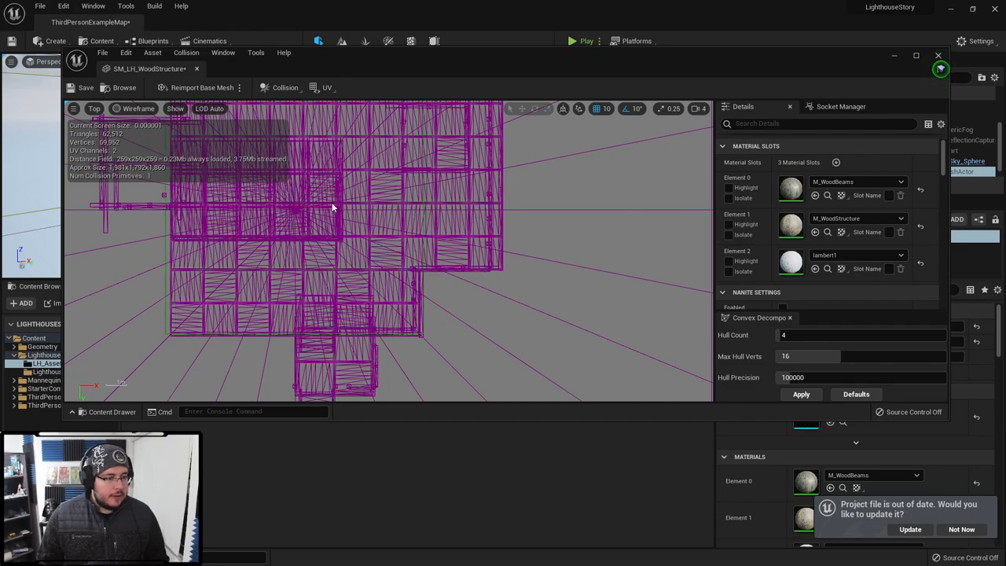
left_click(322, 200)
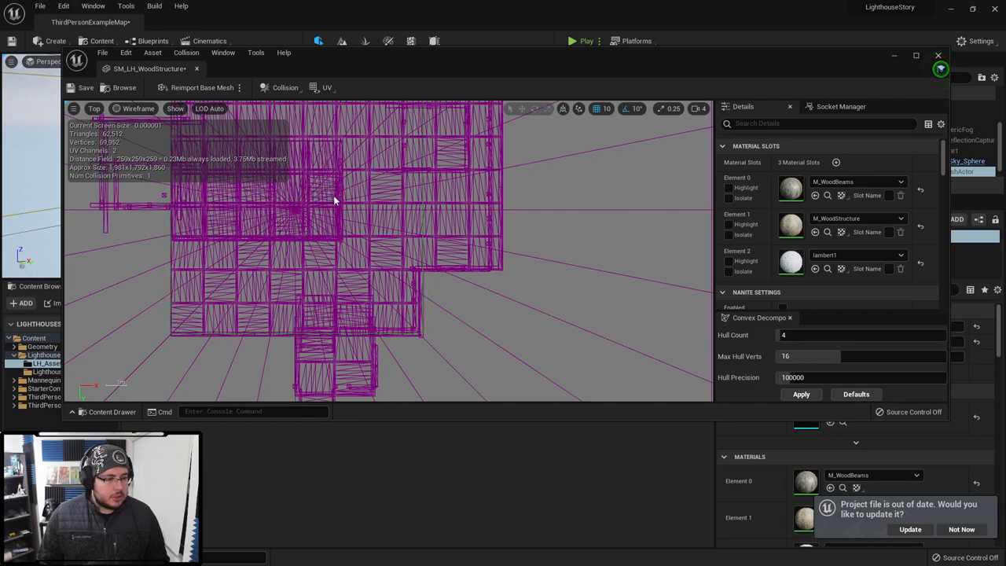
mouse_move(423, 283)
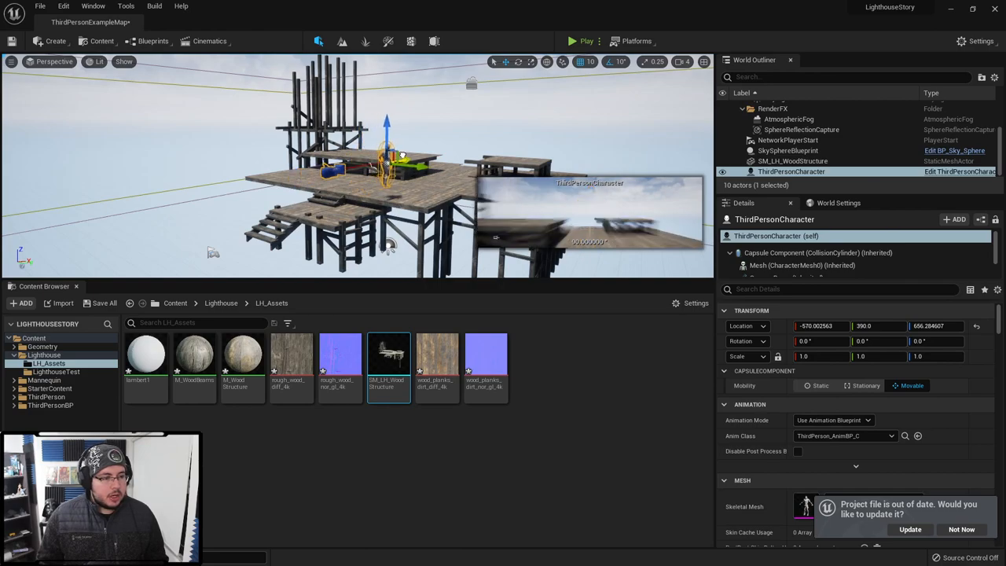
Adjust ThirdPersonCharacter's Location X and reopen SM_LH_WoodStructure in the Static Mesh Editor.
left_click(572, 41)
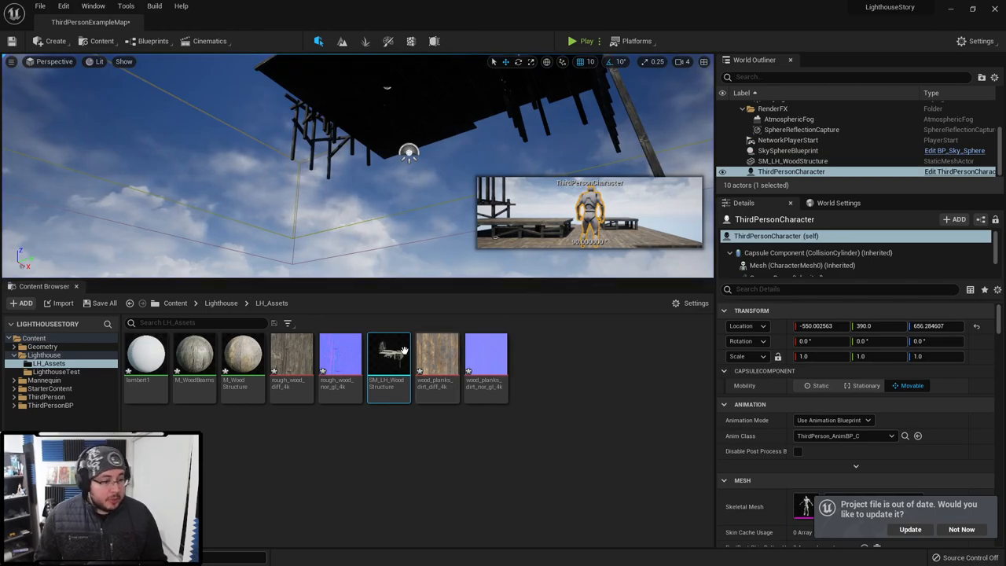
double_click(388, 357)
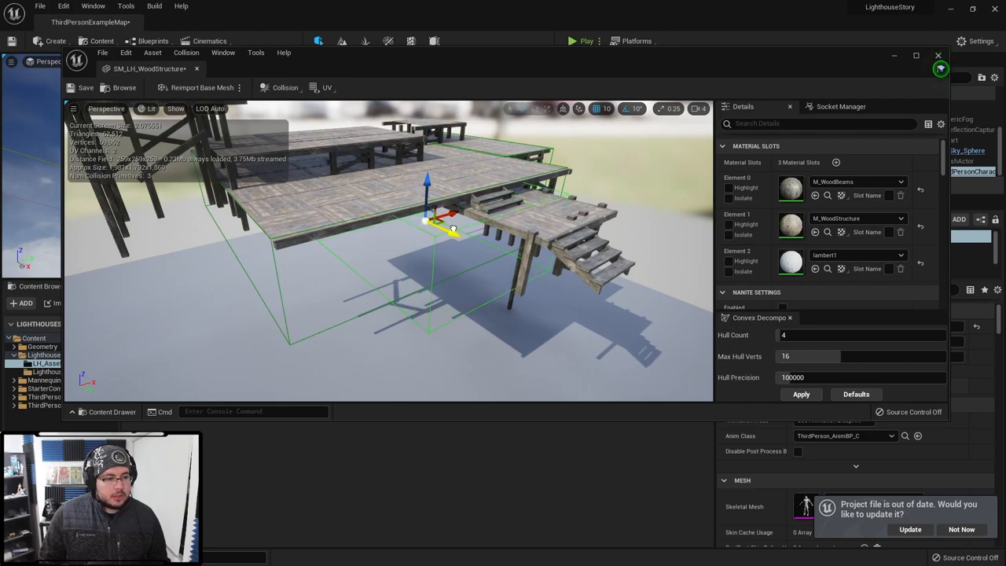
Switch between Right and Front views to position the box under the lower landing.
left_click(106, 109)
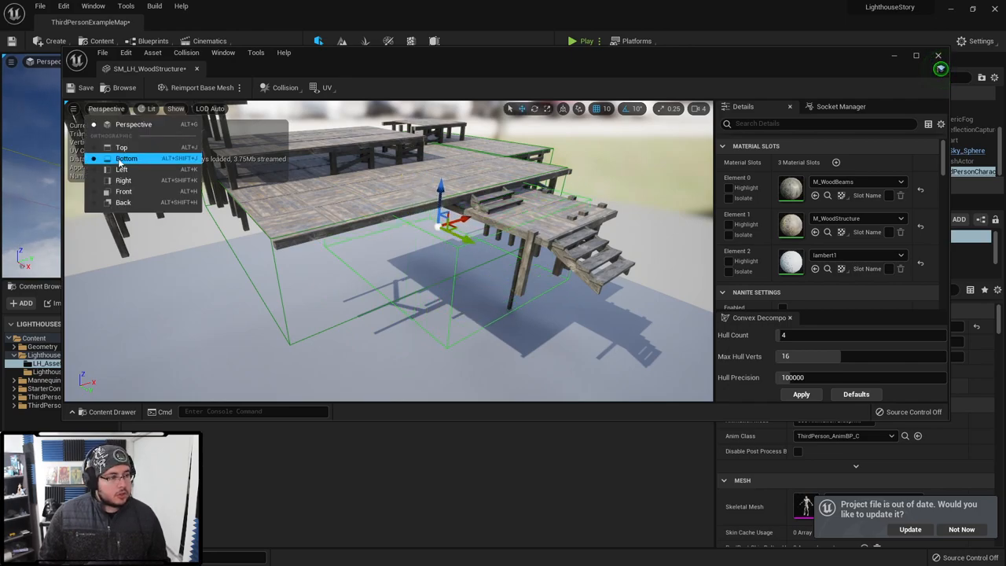
mouse_move(123, 180)
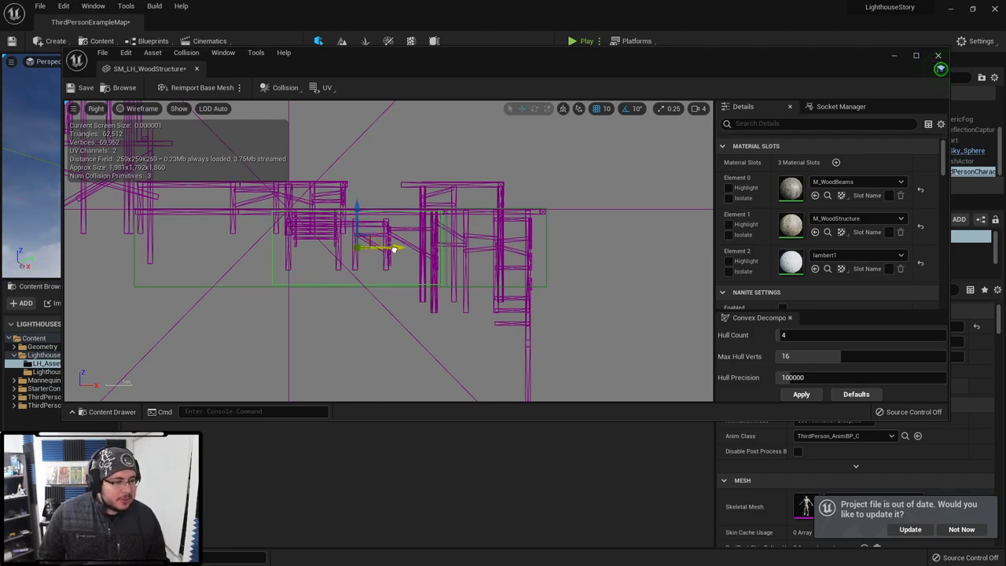
left_click(95, 109)
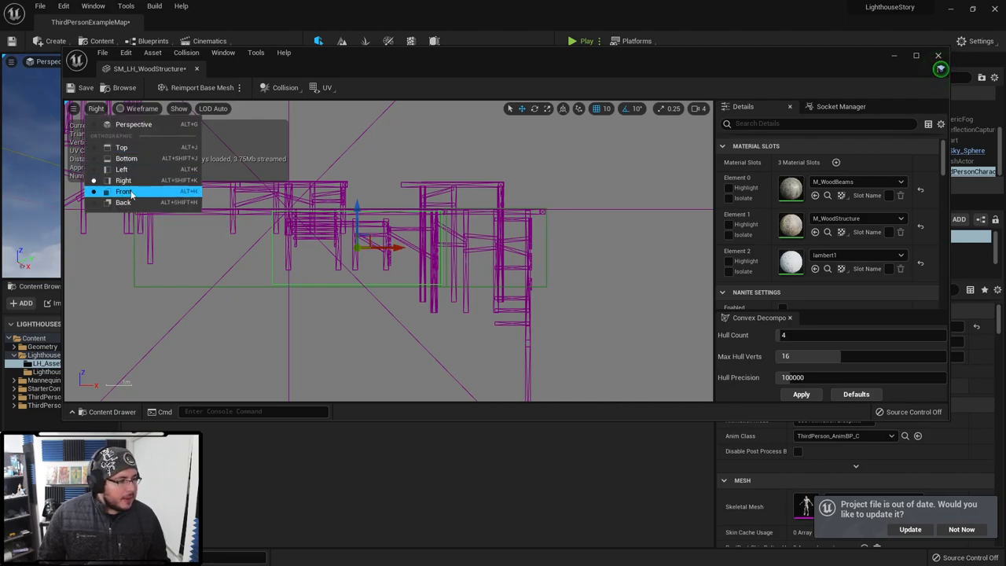
left_click(123, 191)
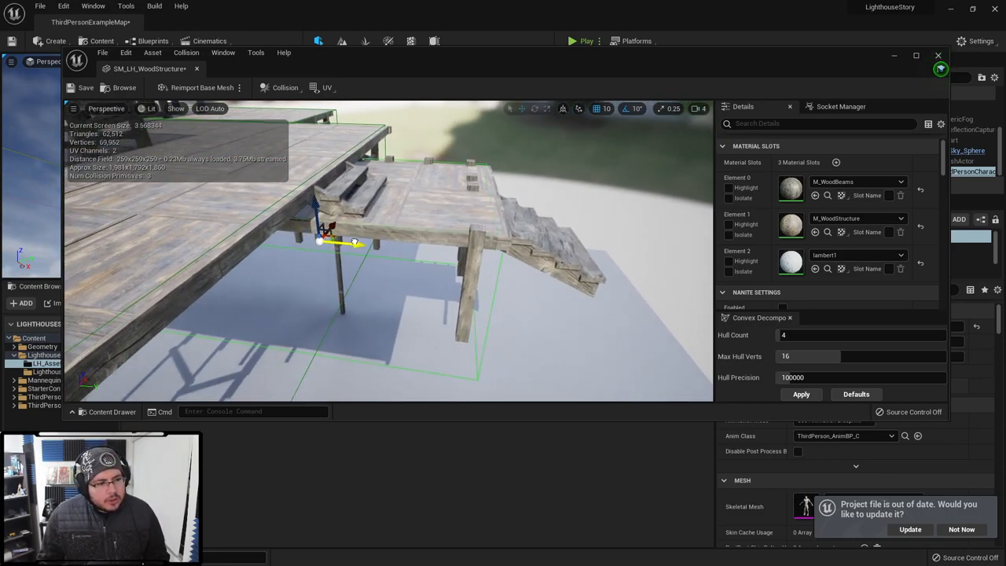
mouse_move(596, 108)
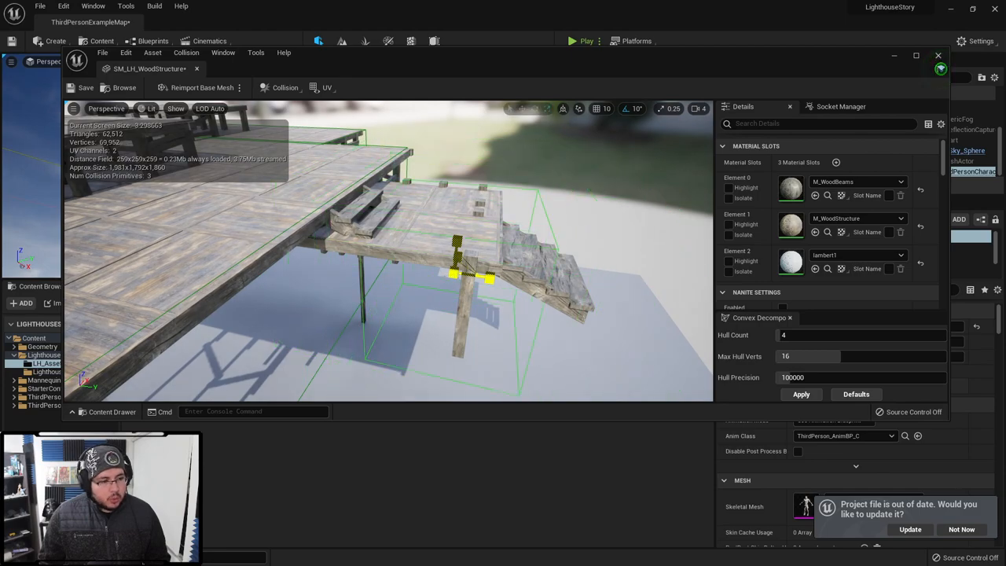
Add another box collision and drag it to enclose the stair run.
left_click(285, 87)
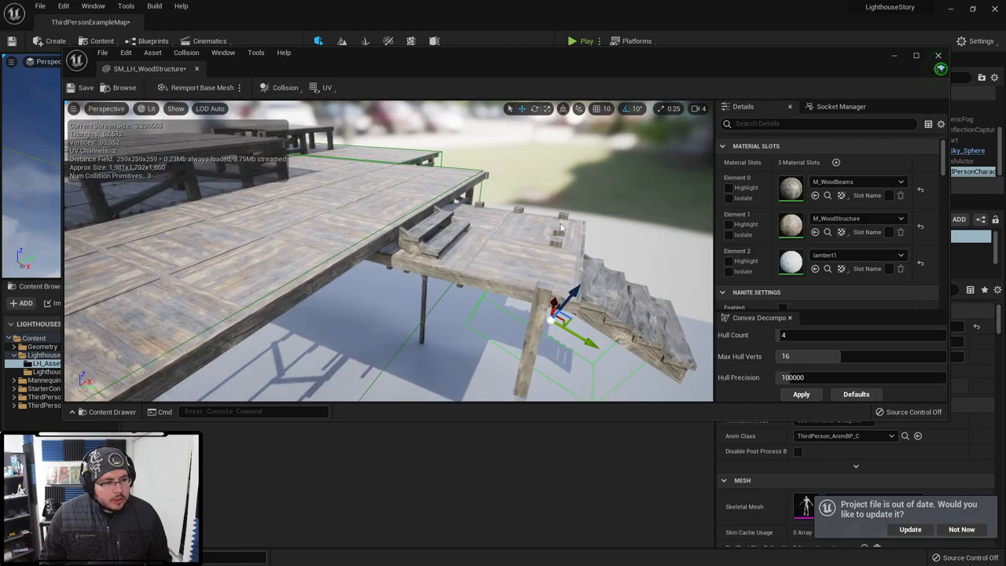
left_click_drag(558, 315, 417, 259)
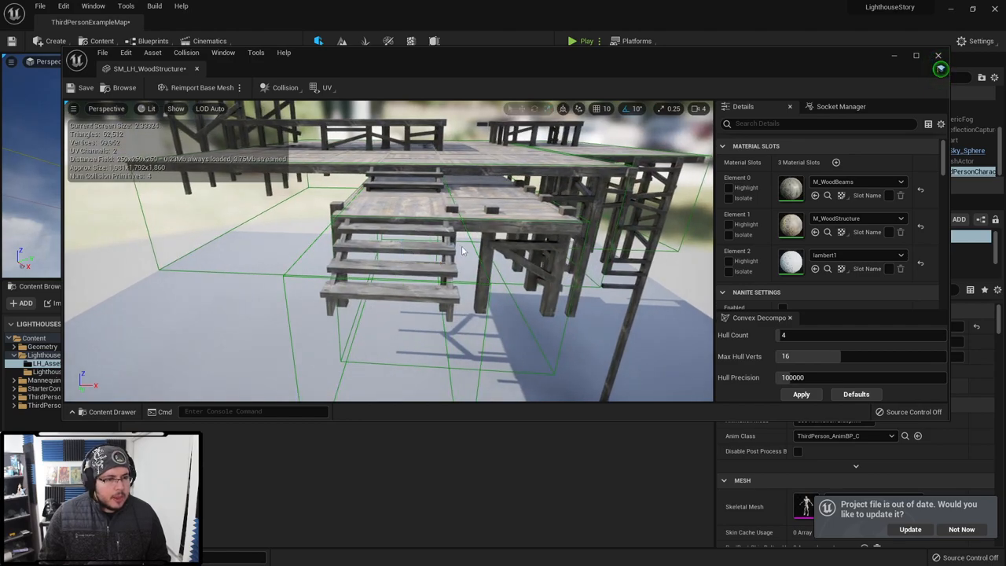
mouse_move(664, 114)
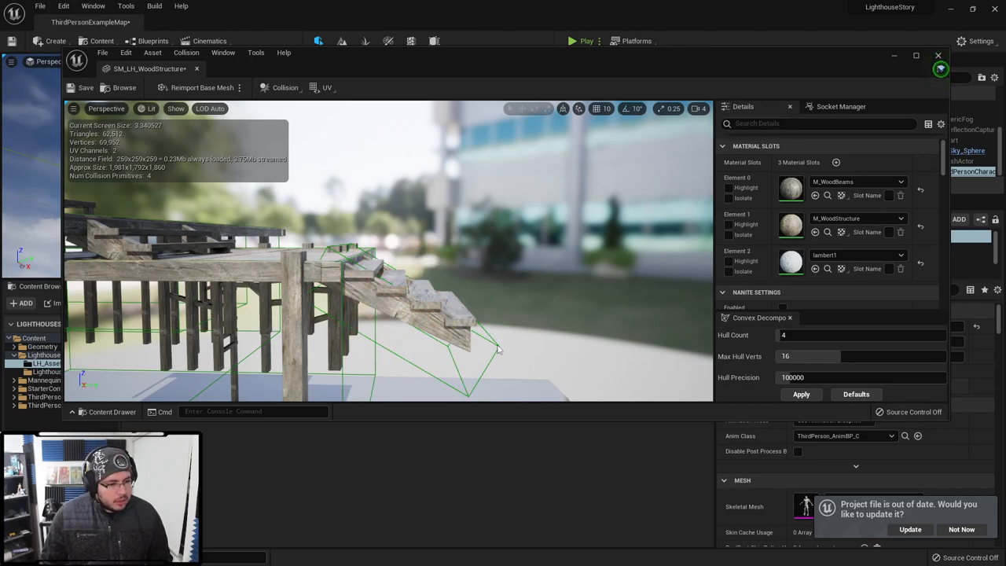
Rotate the stair box to match the steps' slope and move it down onto them.
left_click_drag(499, 350, 428, 252)
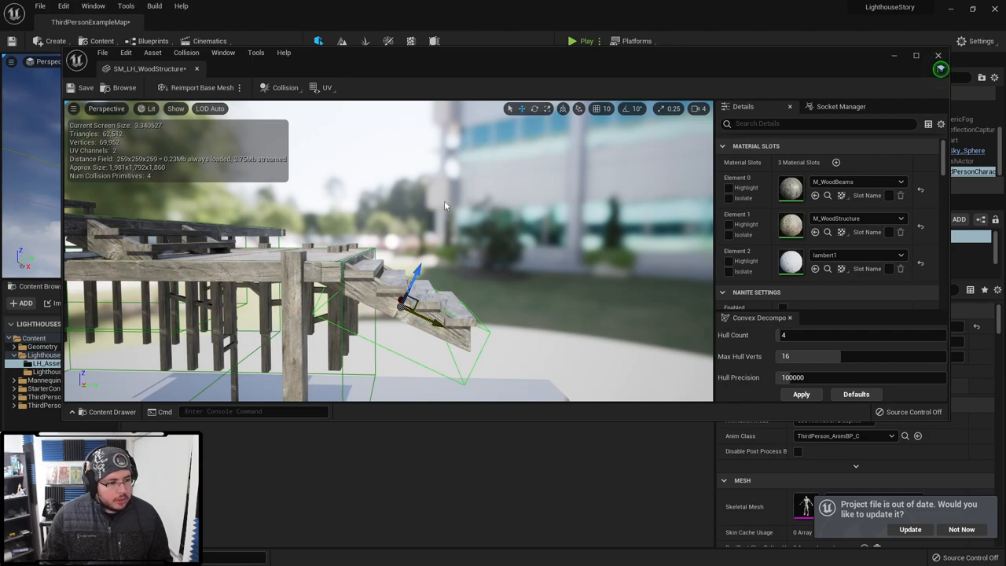
left_click_drag(444, 206, 535, 312)
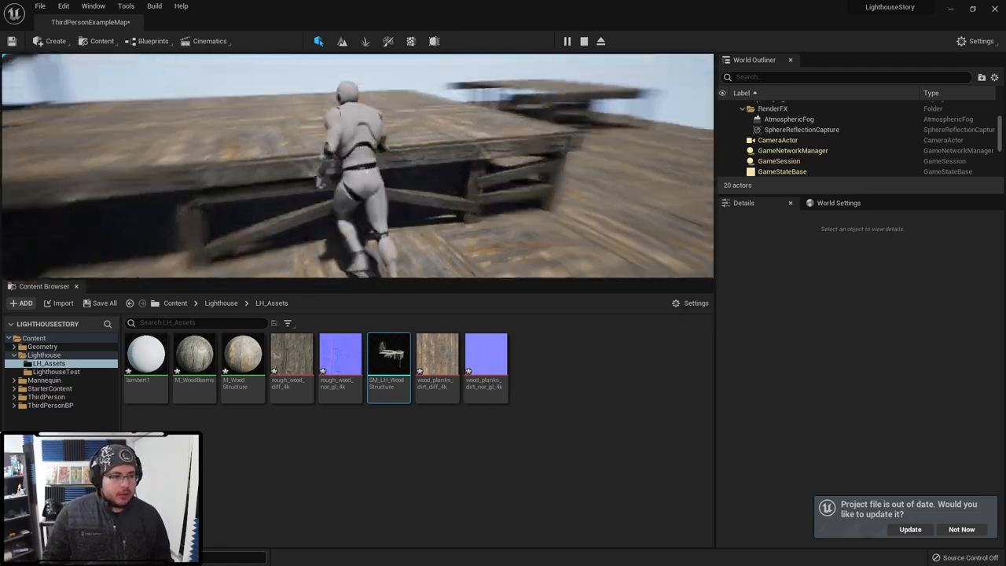
Play-test the level with the character, then reopen SM_LH_WoodStructure's Static Mesh Editor.
left_click(584, 41)
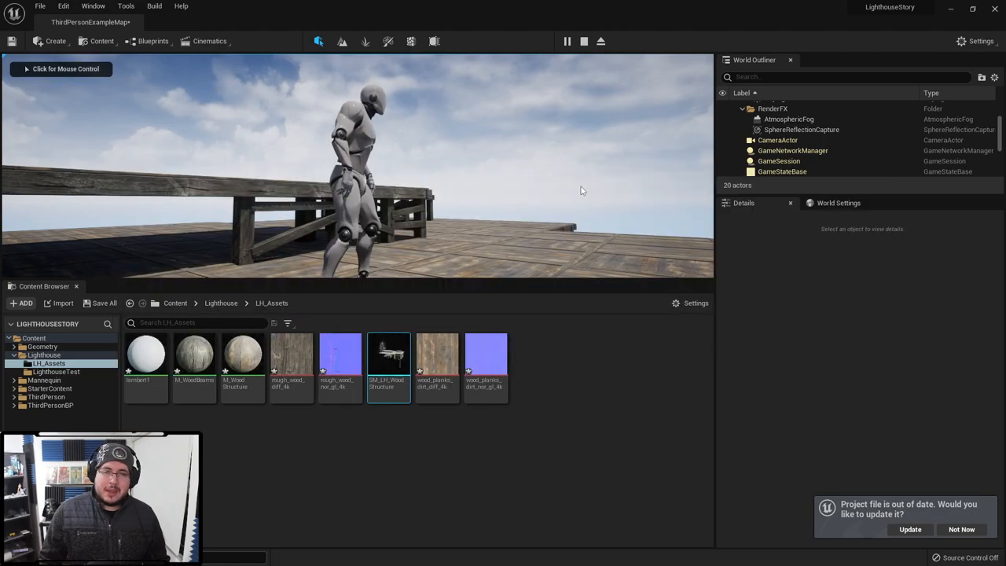
double_click(389, 352)
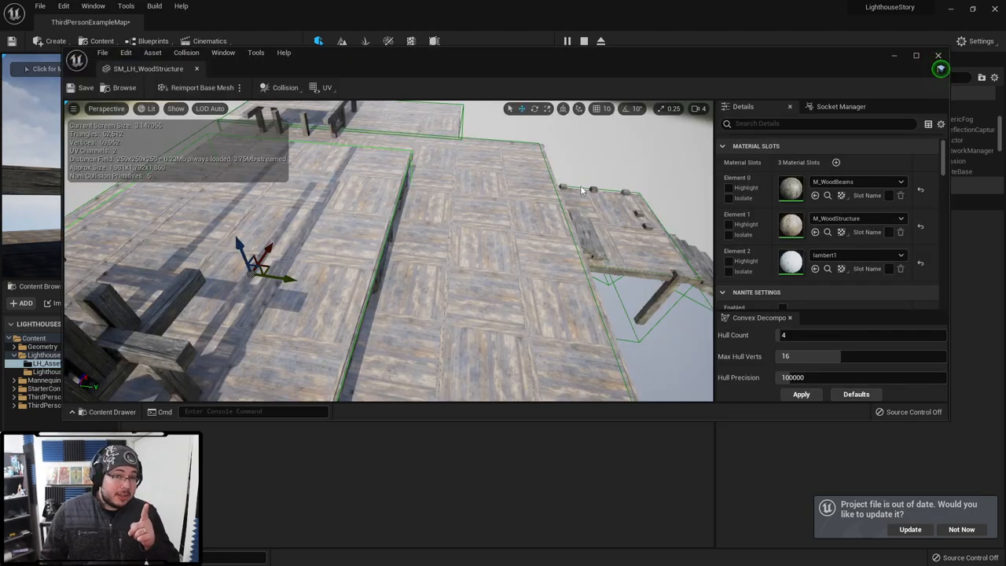